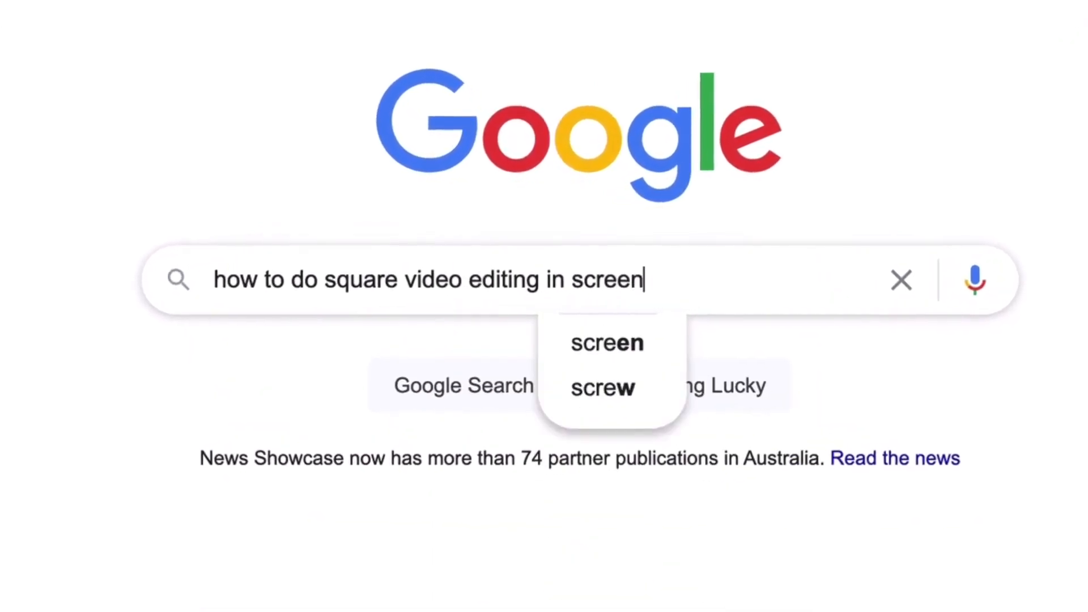
Search Google for how to do square video editing in ScreenFlow for Mac
{"action": "type", "text": "flow for ma"}
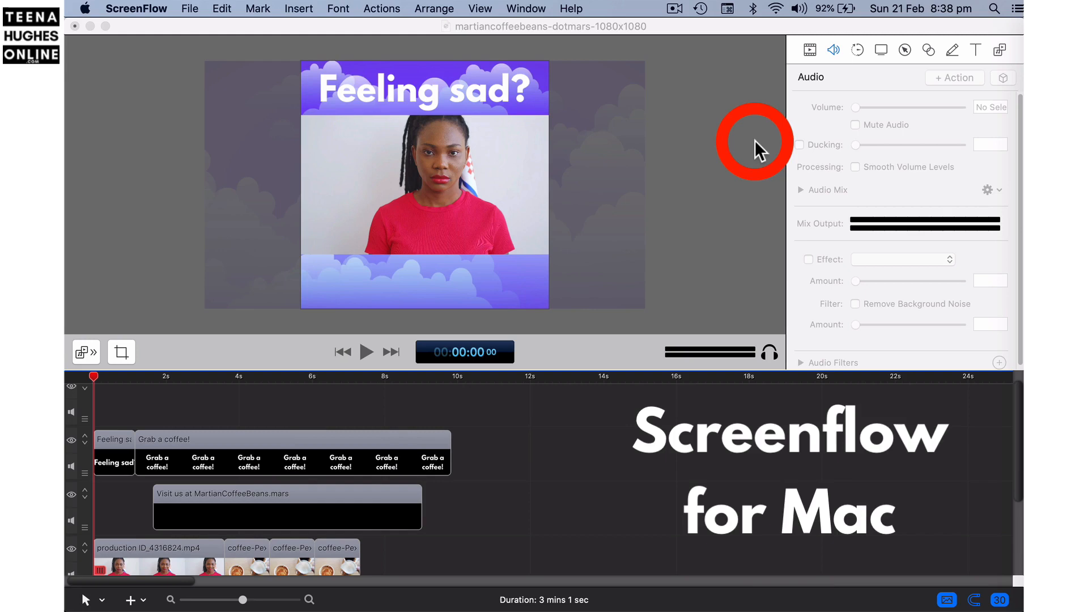
{"action": "mouse_move", "coordinate": [758, 137]}
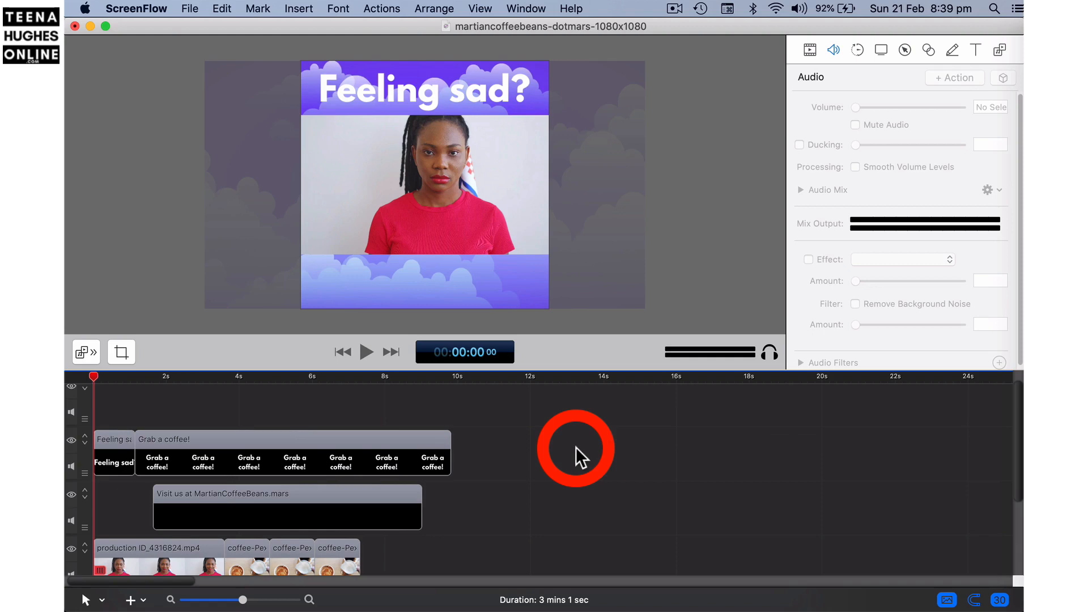
{"action": "mouse_move", "coordinate": [544, 459]}
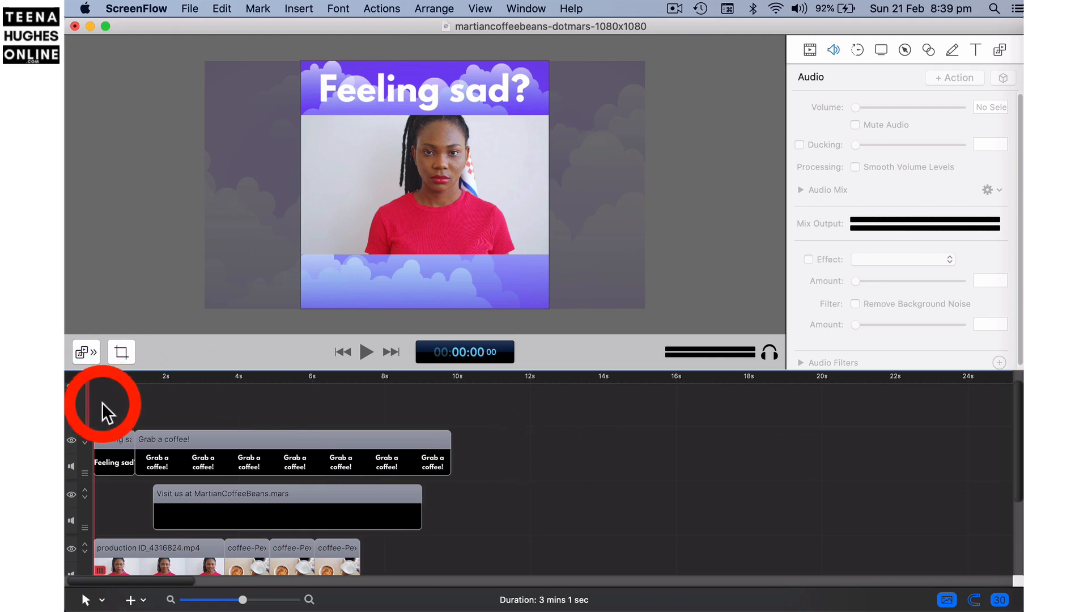
{"action": "left_click", "coordinate": [107, 439]}
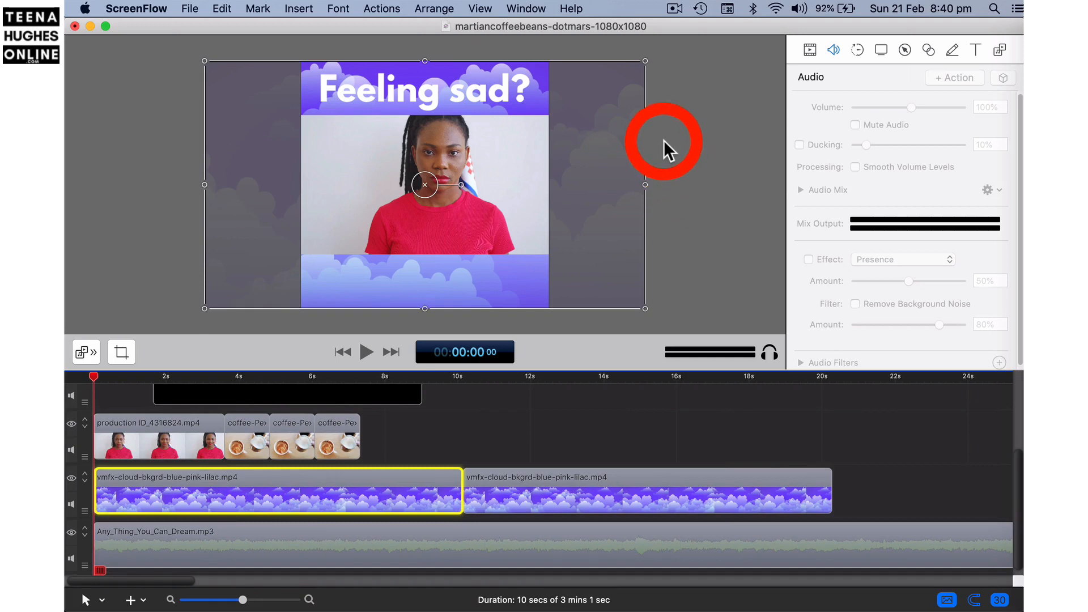
Show the cloud background's Video properties with the Cropping controls revealed
{"action": "left_click", "coordinate": [810, 50]}
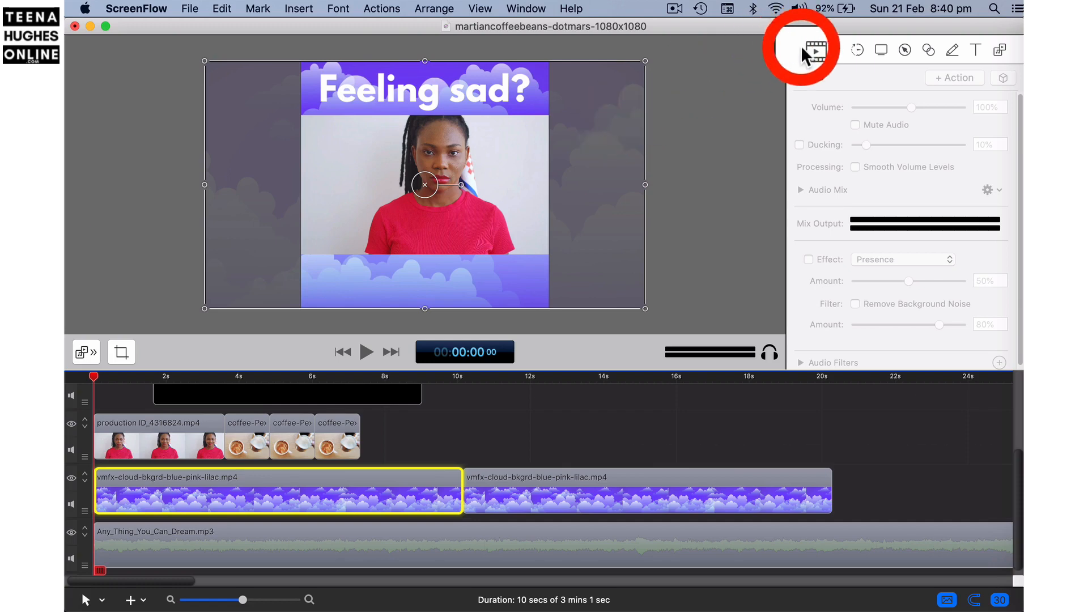
{"action": "left_click", "coordinate": [811, 49]}
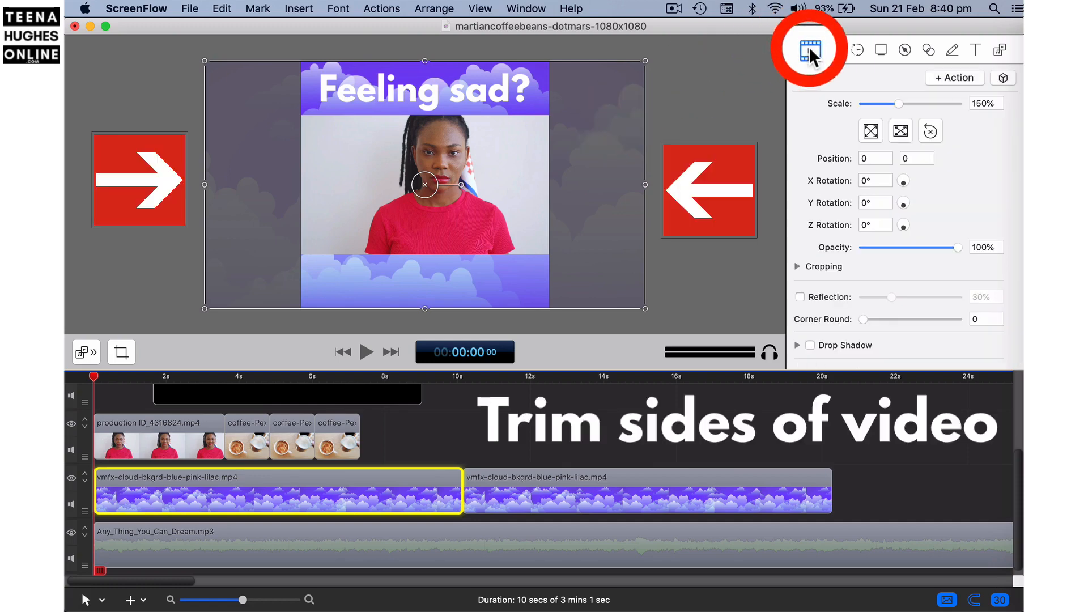
{"action": "left_click", "coordinate": [809, 50]}
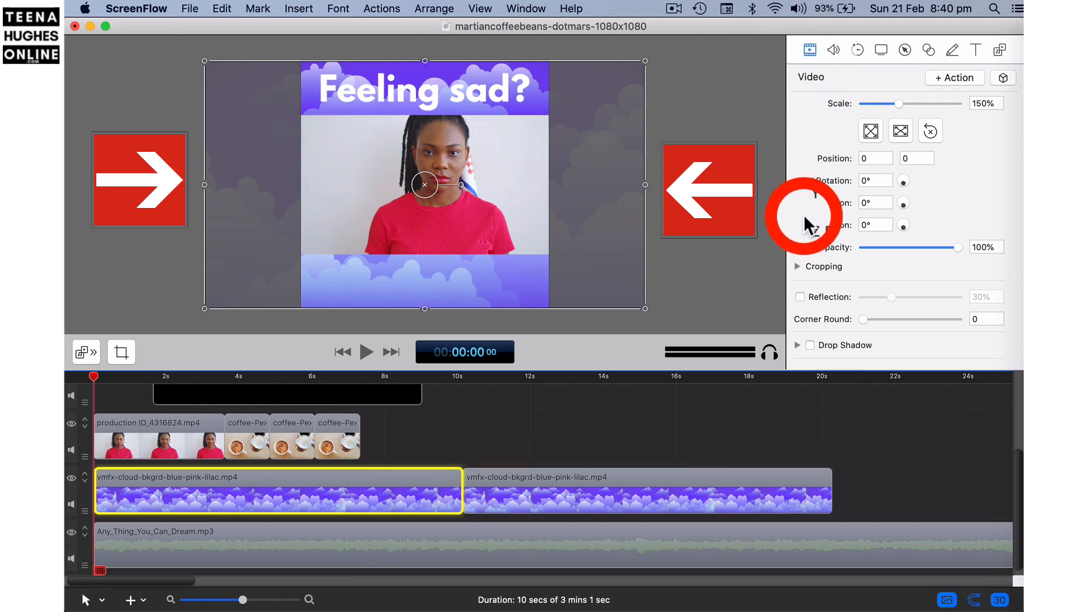
{"action": "left_click", "coordinate": [823, 266]}
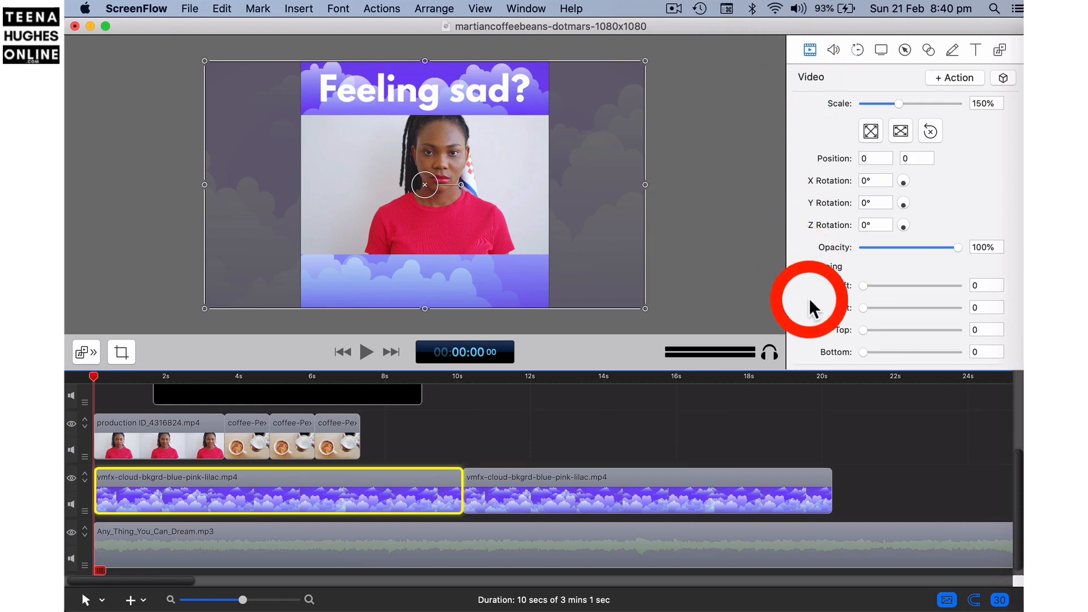
{"action": "scroll", "scroll_direction": "down", "scroll_amount": 3}
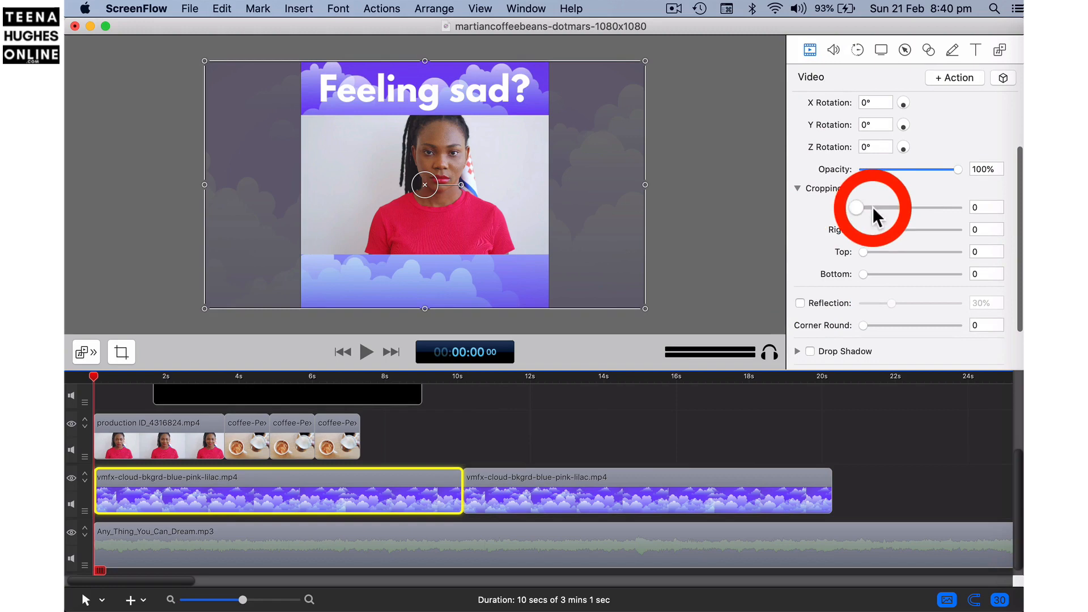
Crop the cloud background's left and right sides so it fits the square frame
{"action": "left_click_drag", "start_coordinate": [857, 206], "coordinate": [903, 207]}
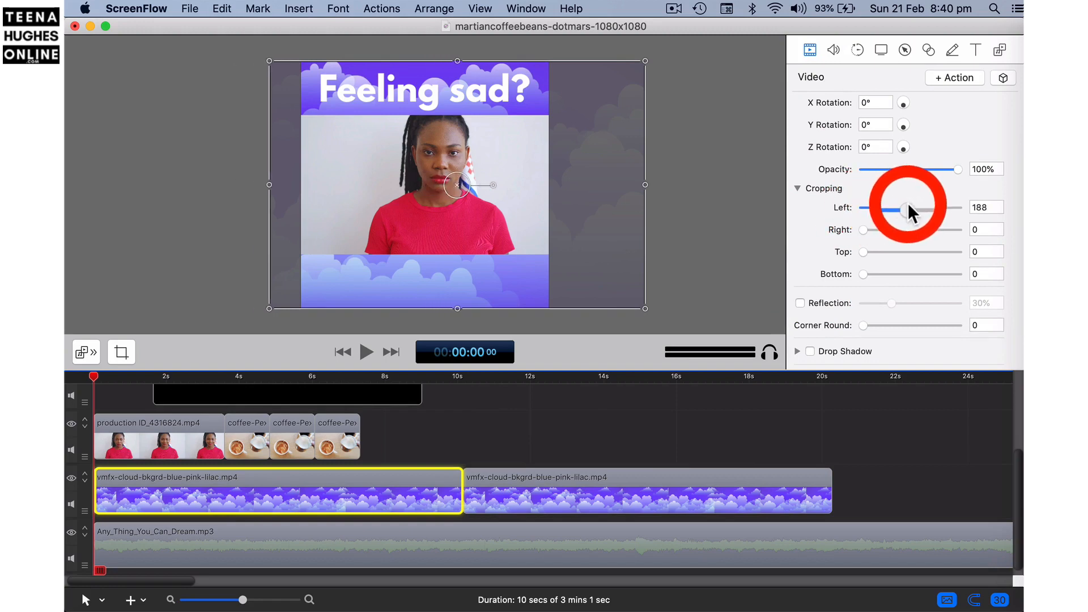
{"action": "left_click_drag", "start_coordinate": [903, 206], "coordinate": [926, 206]}
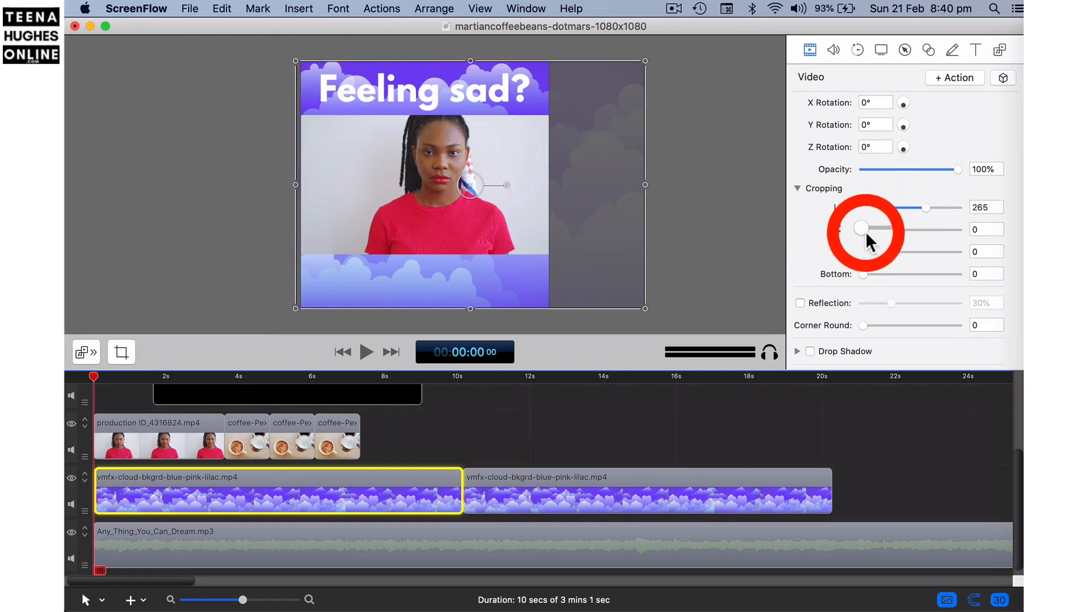
{"action": "left_click_drag", "start_coordinate": [862, 229], "coordinate": [926, 201]}
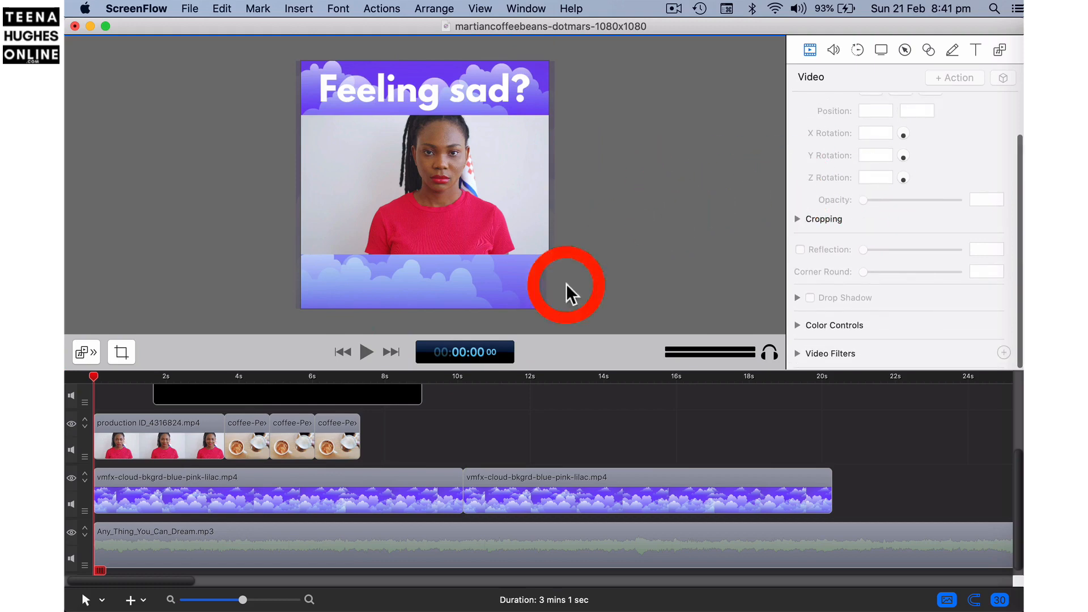
{"action": "mouse_move", "coordinate": [116, 432]}
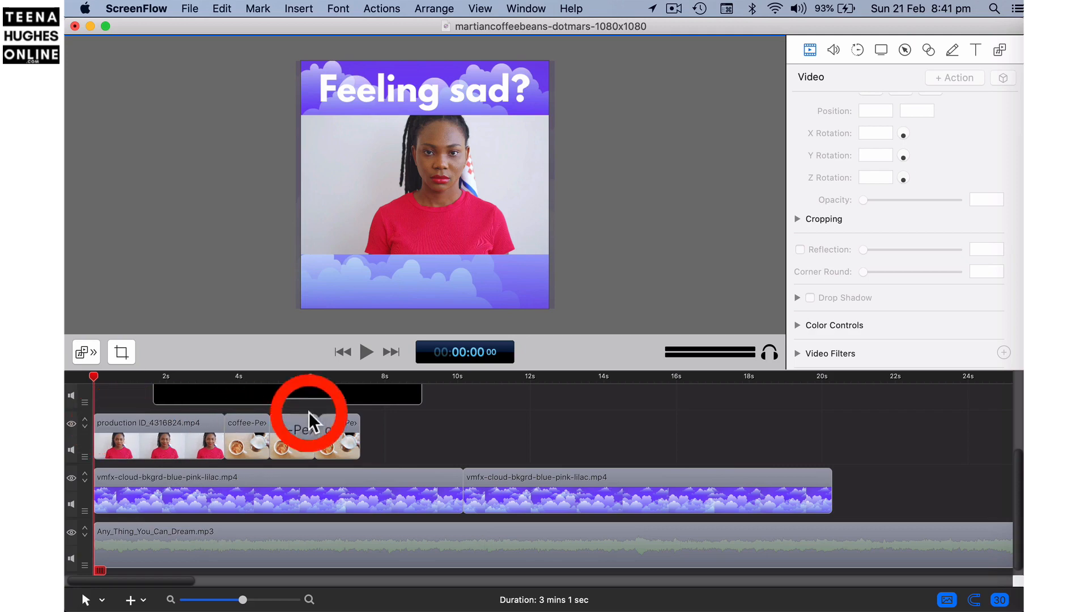
Duplicate the girl clip and place the copy right after the coffee clips
{"action": "left_click", "coordinate": [136, 442]}
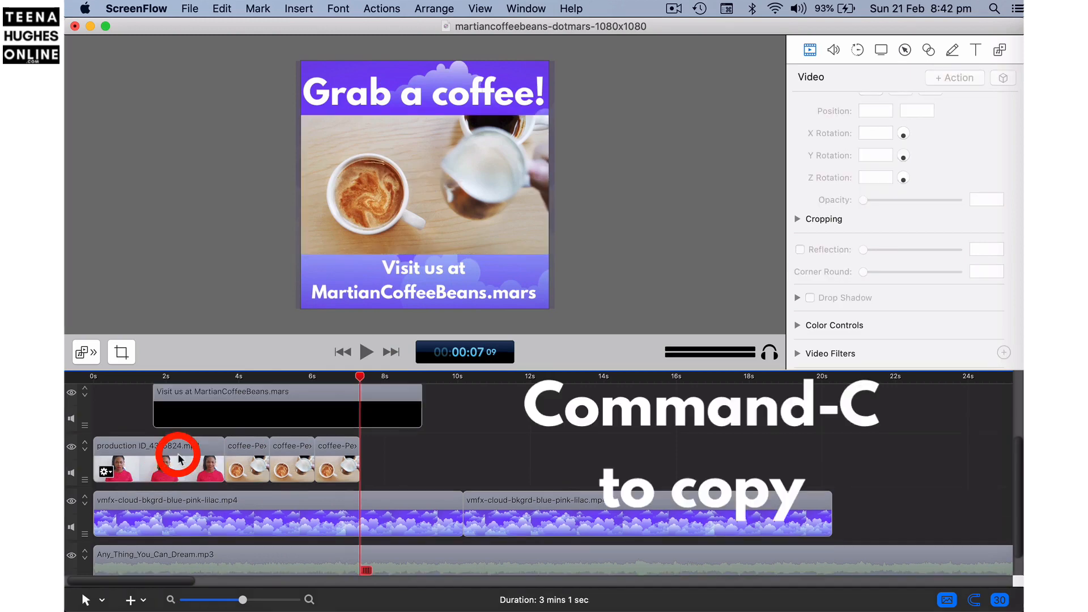
{"action": "left_click", "coordinate": [180, 460]}
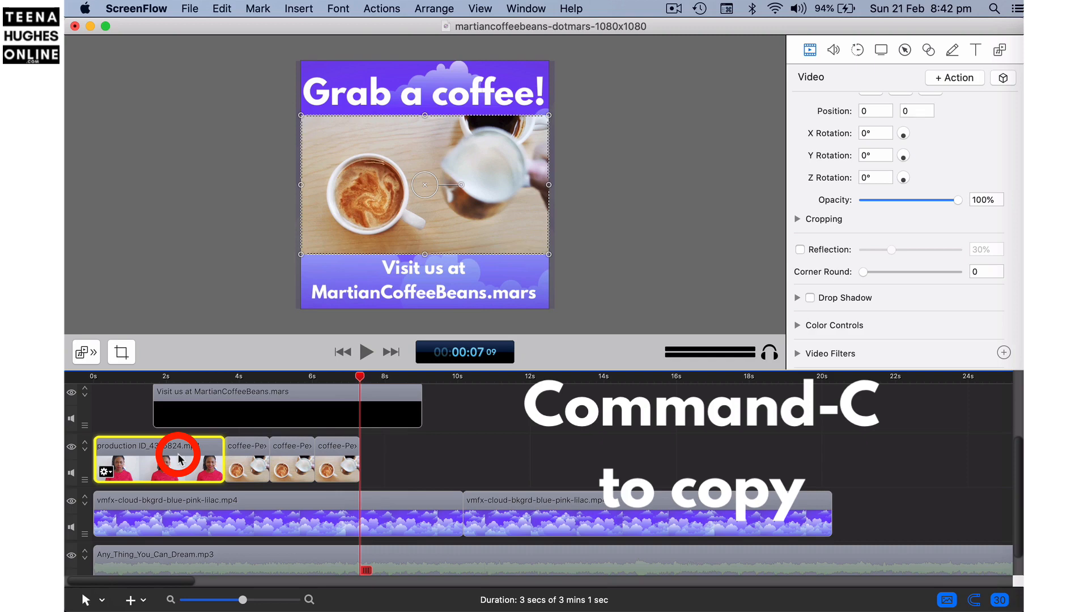
{"action": "key", "text": "cmd+v"}
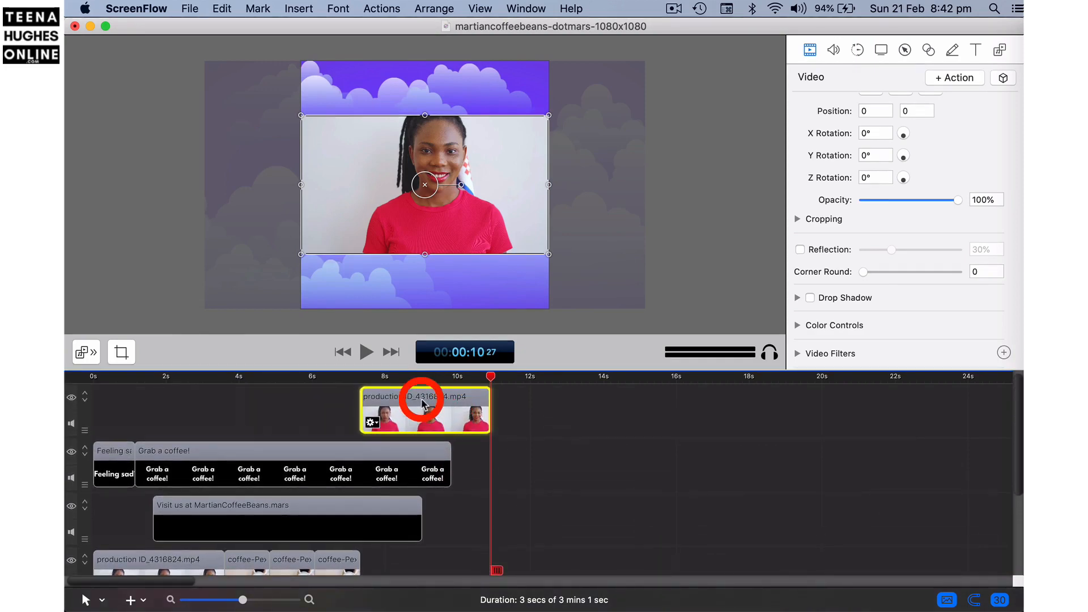
{"action": "left_click_drag", "start_coordinate": [423, 408], "coordinate": [520, 559]}
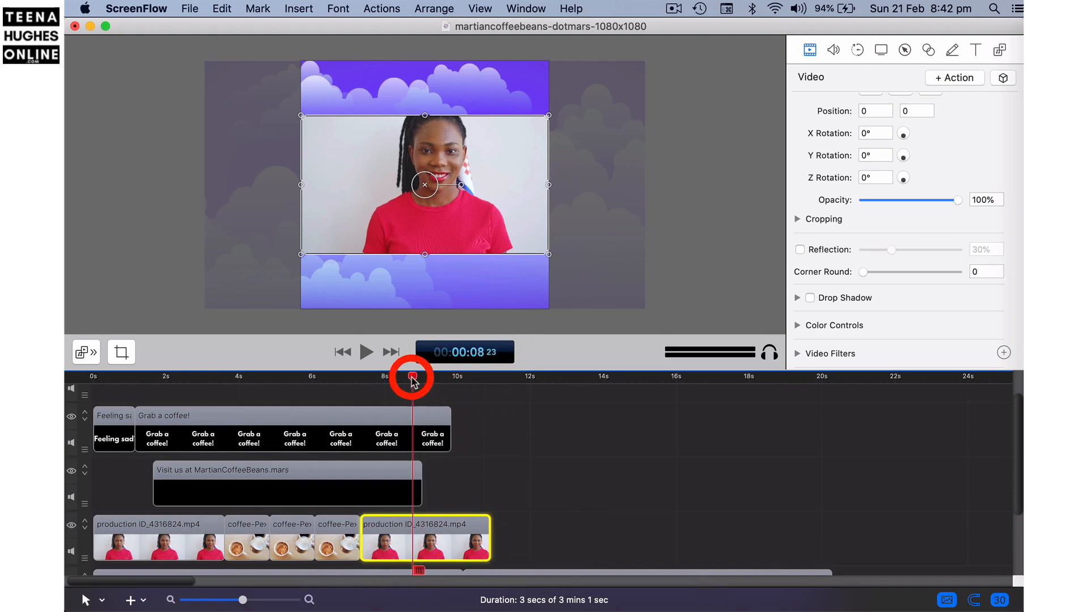
Split the second girl clip at about 8 s, delete the front piece and butt it against the coffee clips
{"action": "left_click_drag", "start_coordinate": [412, 375], "coordinate": [366, 375]}
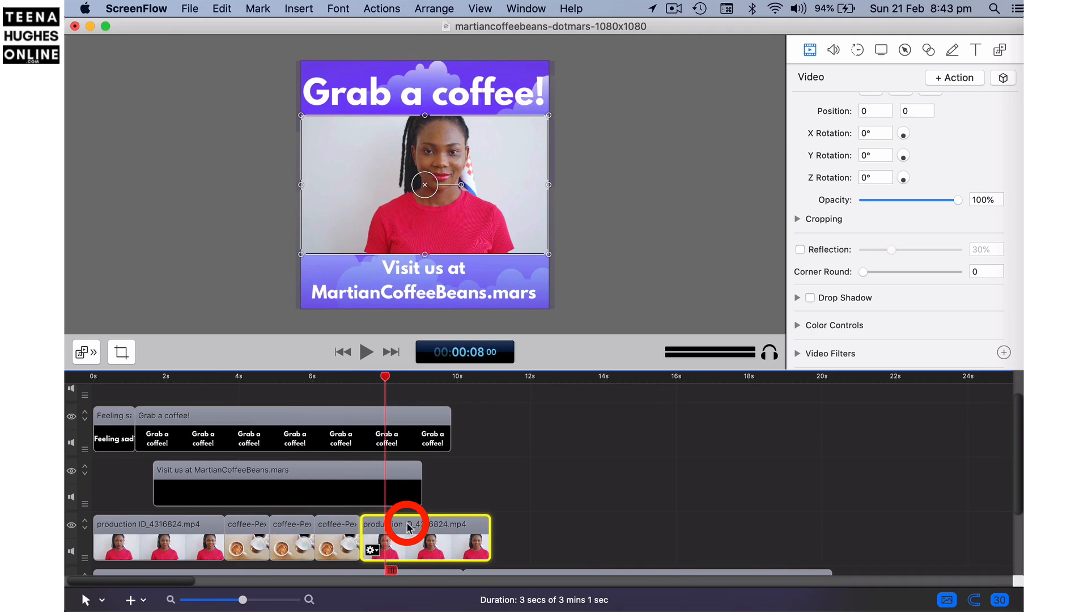
{"action": "key", "text": "t"}
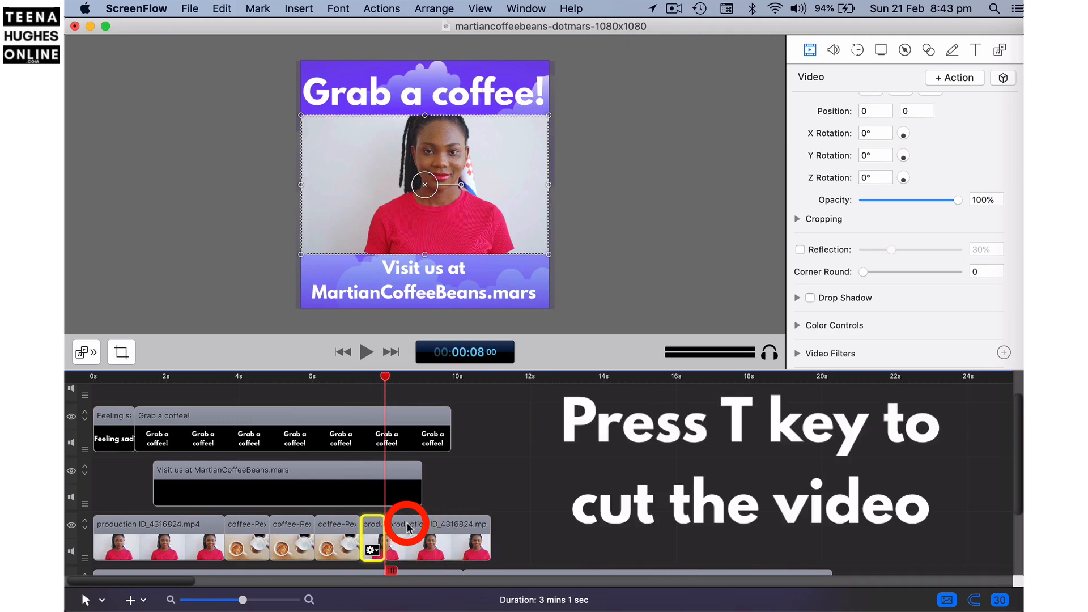
{"action": "key", "text": "t"}
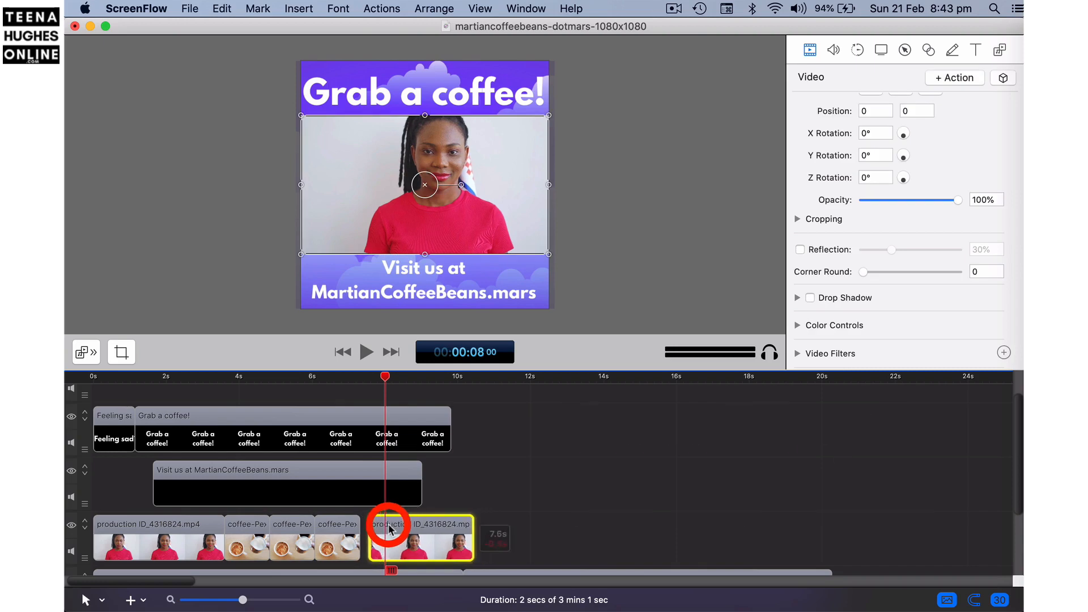
{"action": "left_click_drag", "start_coordinate": [385, 376], "coordinate": [366, 376]}
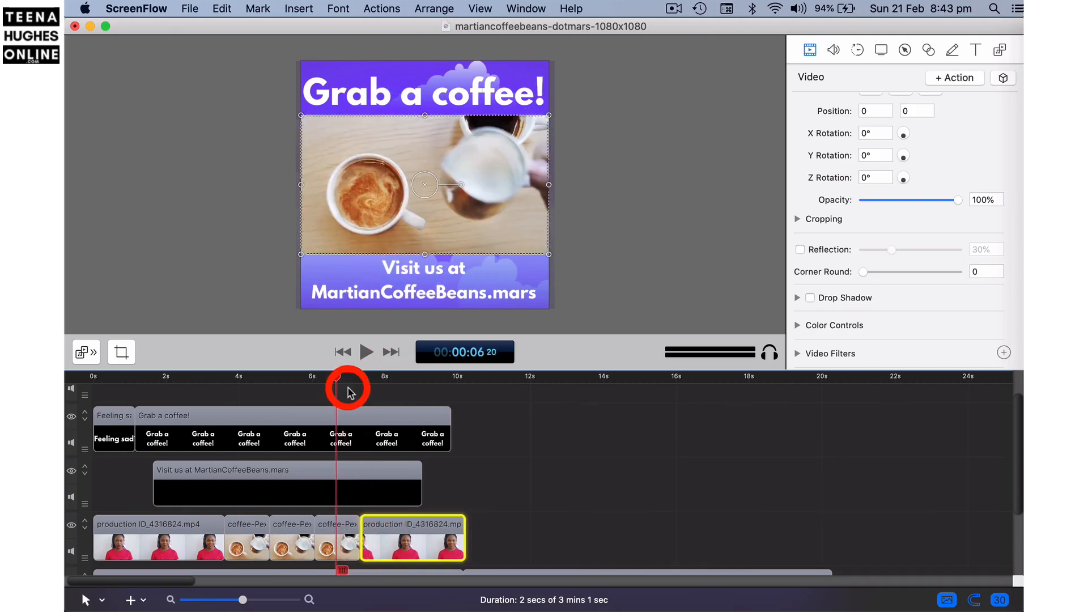
{"action": "left_click", "coordinate": [367, 351]}
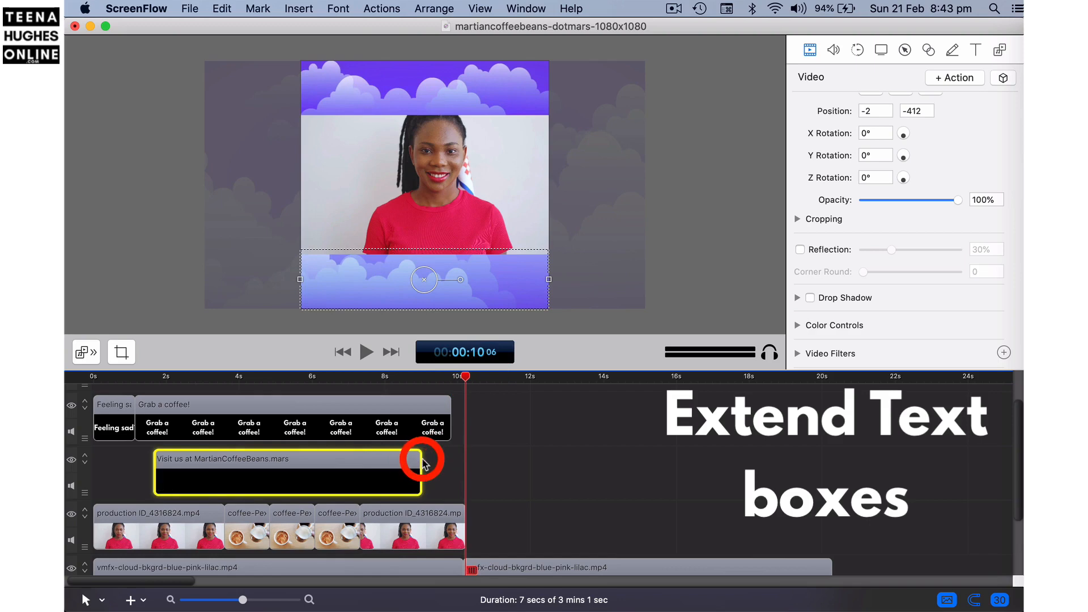
Extend the Visit us text box to 10 seconds and adjust the timeline zoom
{"action": "left_click_drag", "start_coordinate": [422, 472], "coordinate": [461, 472]}
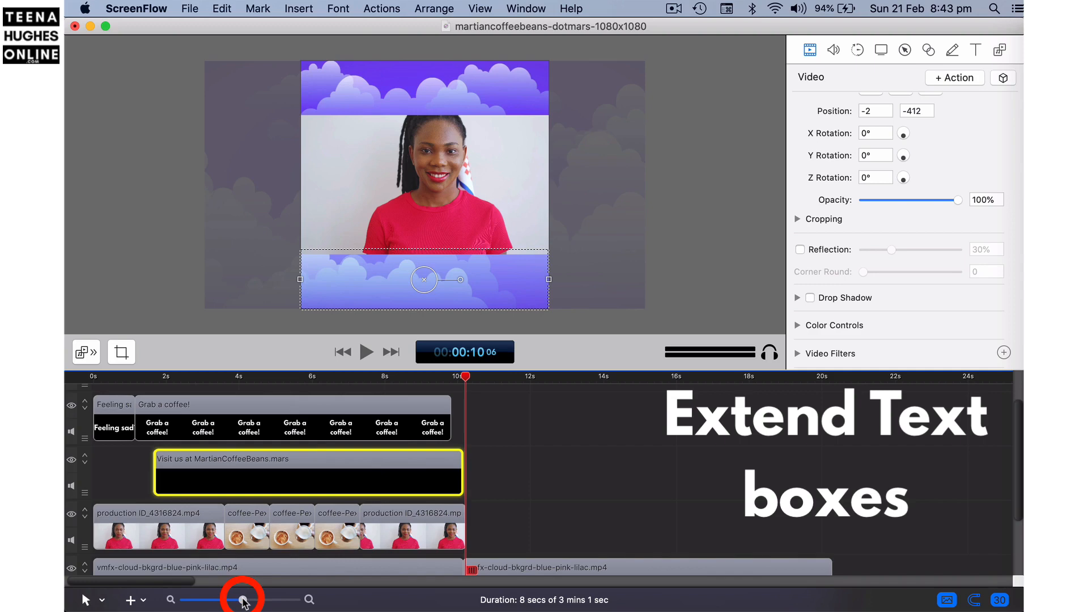
{"action": "left_click_drag", "start_coordinate": [243, 600], "coordinate": [267, 599]}
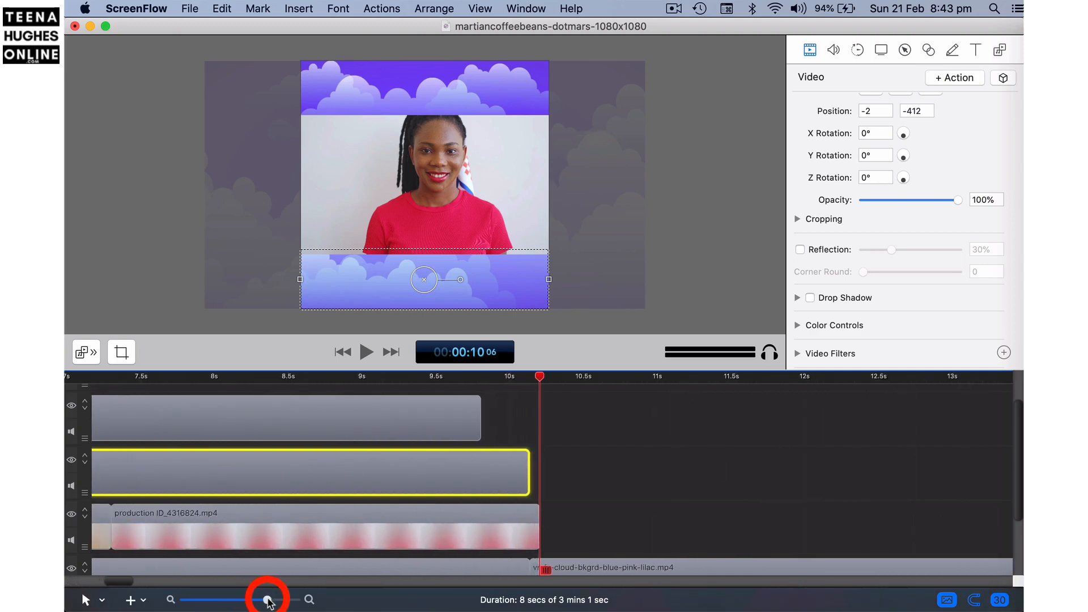
{"action": "left_click_drag", "start_coordinate": [265, 599], "coordinate": [275, 600]}
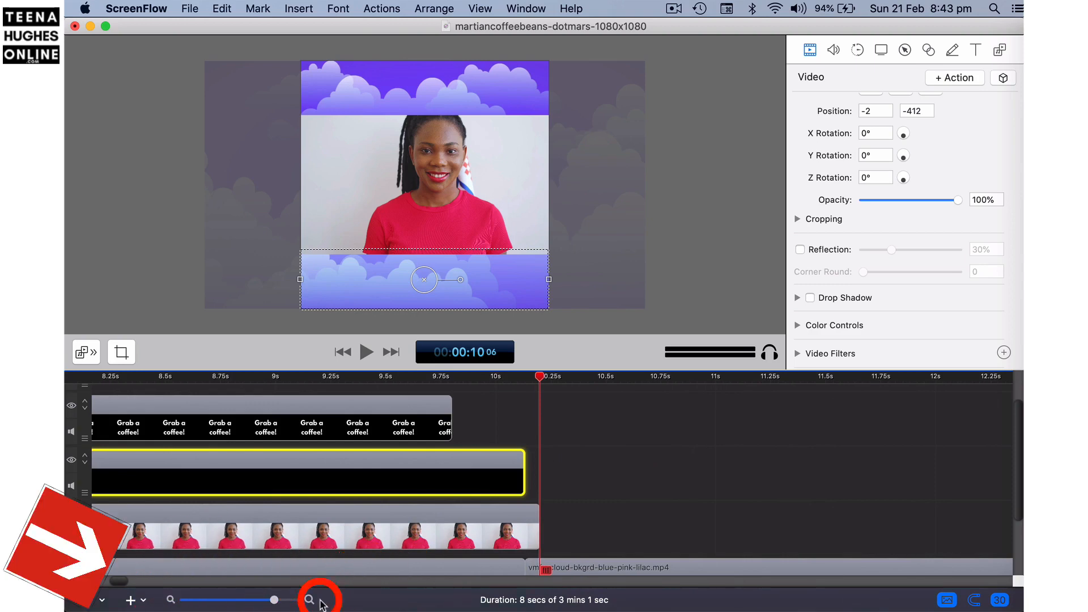
{"action": "left_click_drag", "start_coordinate": [274, 599], "coordinate": [231, 600]}
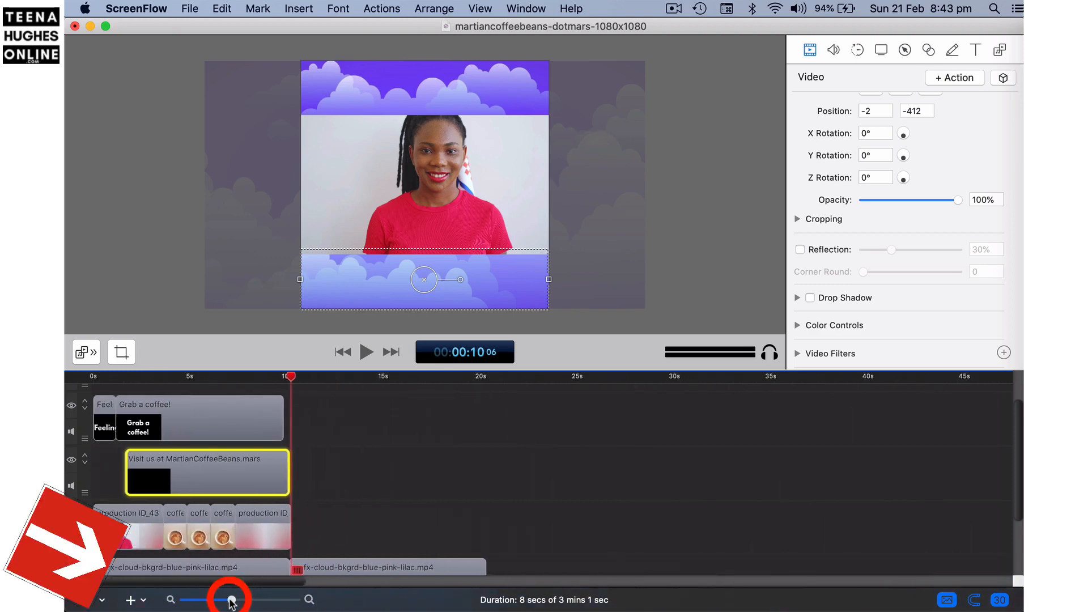
{"action": "left_click_drag", "start_coordinate": [234, 598], "coordinate": [261, 599]}
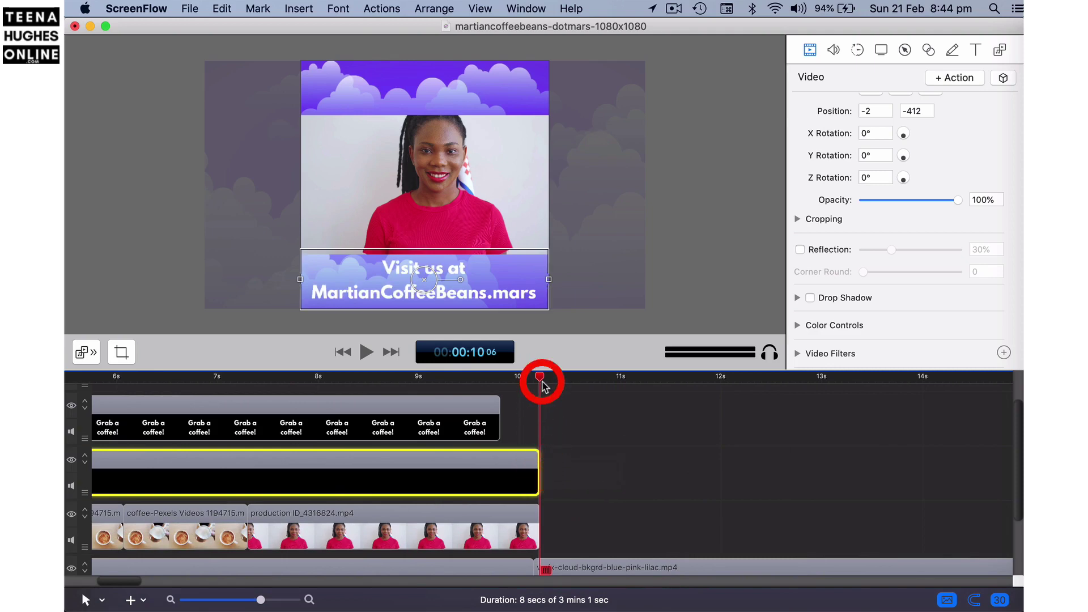
{"action": "mouse_move", "coordinate": [503, 426]}
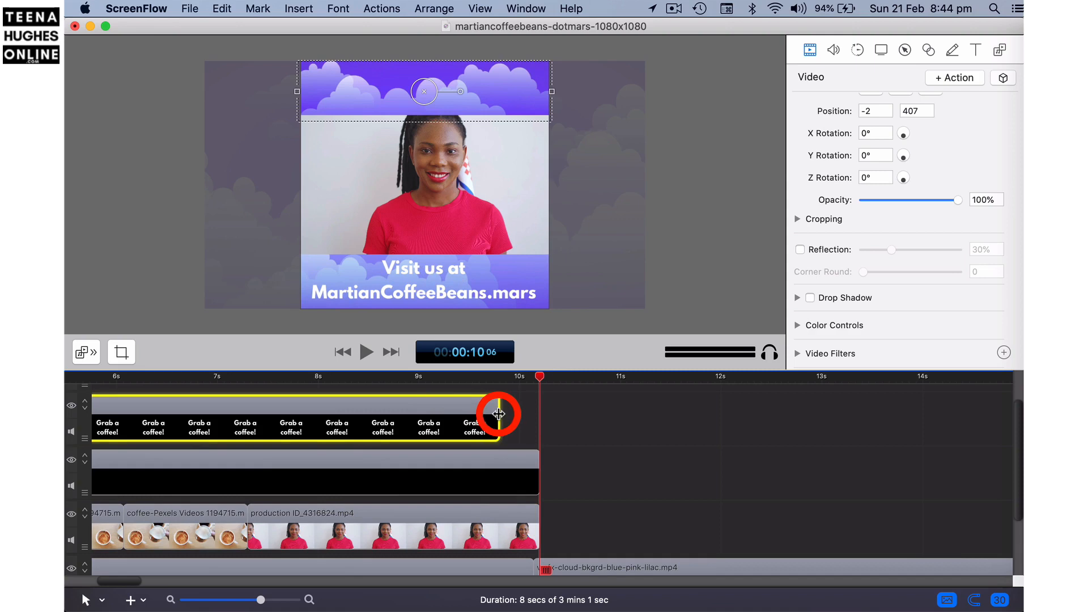
Extend the Grab a coffee text box to the 10-second mark
{"action": "left_click_drag", "start_coordinate": [497, 415], "coordinate": [534, 415]}
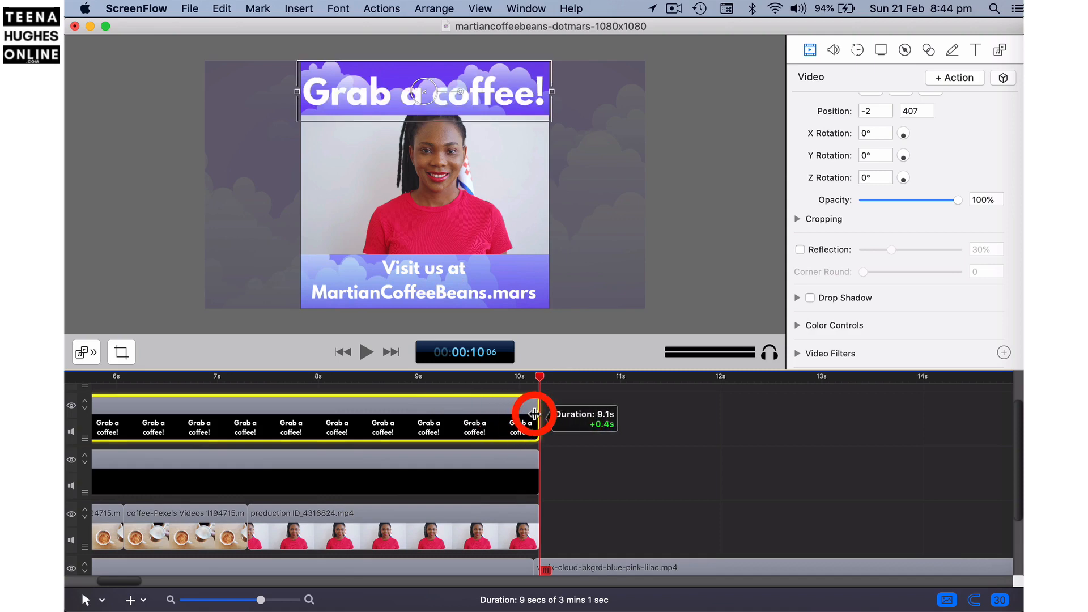
{"action": "left_click_drag", "start_coordinate": [534, 415], "coordinate": [579, 423]}
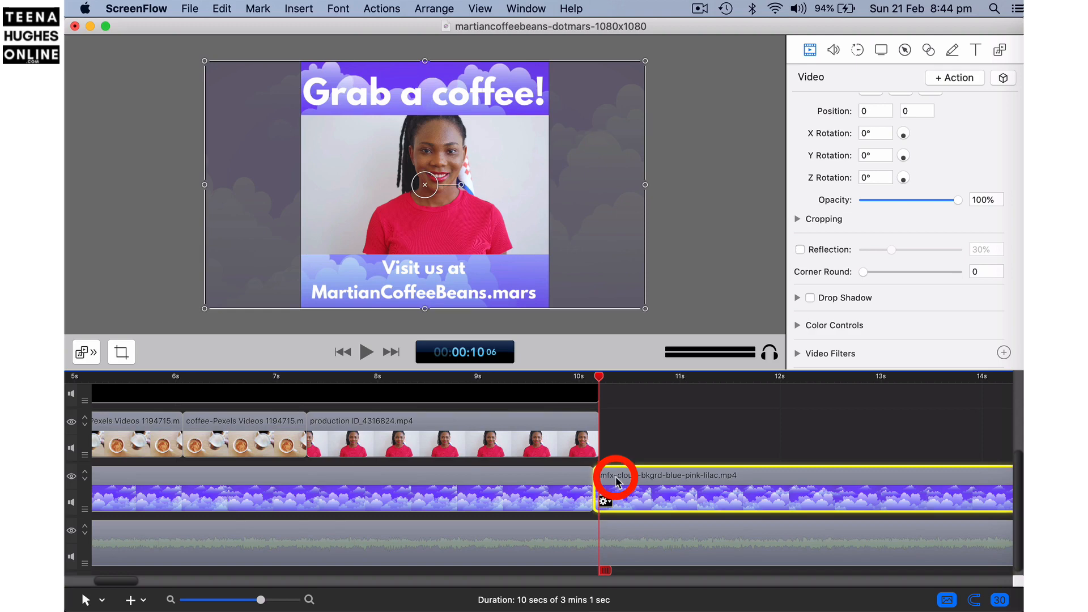
Delete the cloud background past 10 s and select the music beyond that mark
{"action": "key", "text": "t"}
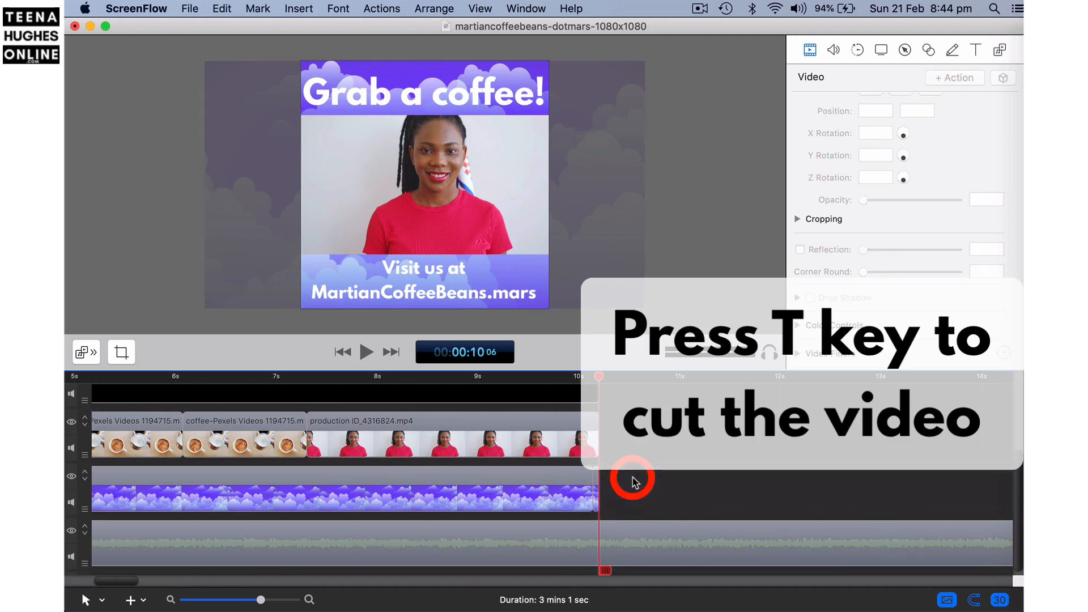
{"action": "left_click", "coordinate": [624, 538]}
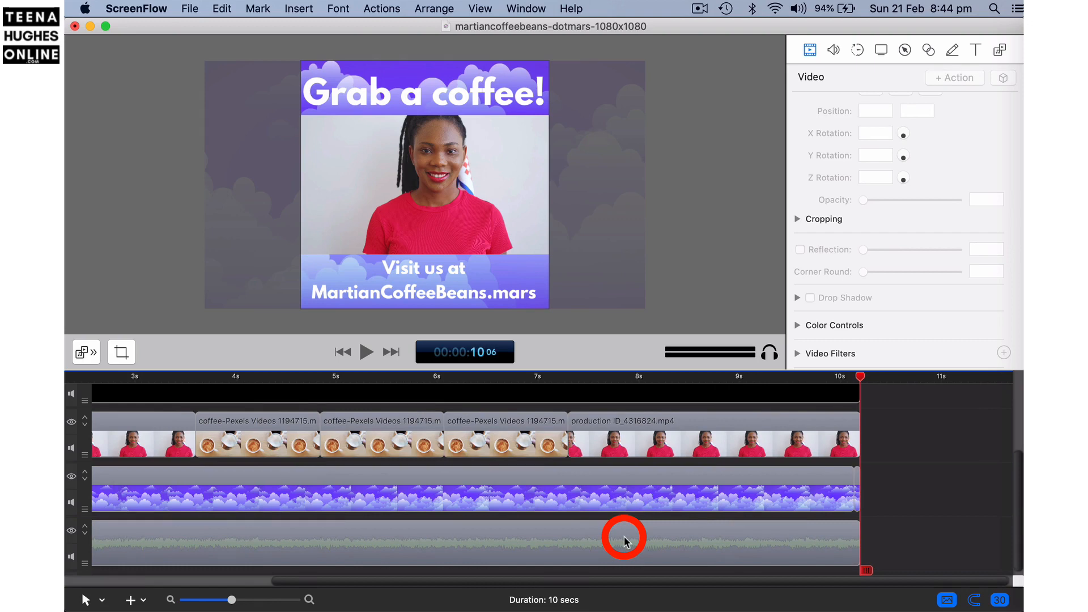
{"action": "mouse_move", "coordinate": [508, 552]}
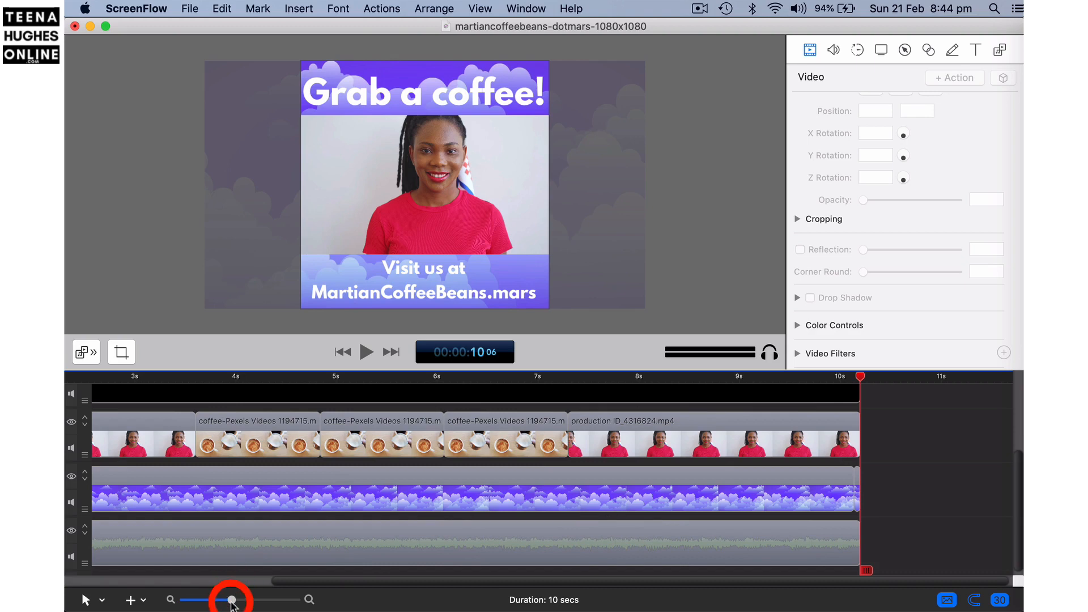
{"action": "left_click_drag", "start_coordinate": [231, 598], "coordinate": [197, 599]}
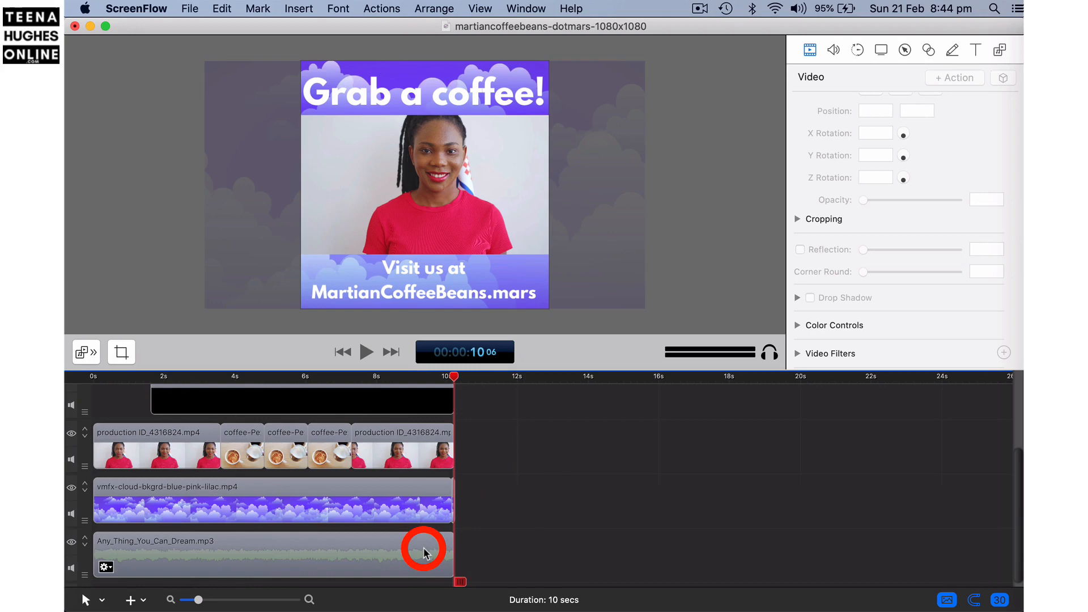
{"action": "mouse_move", "coordinate": [424, 567]}
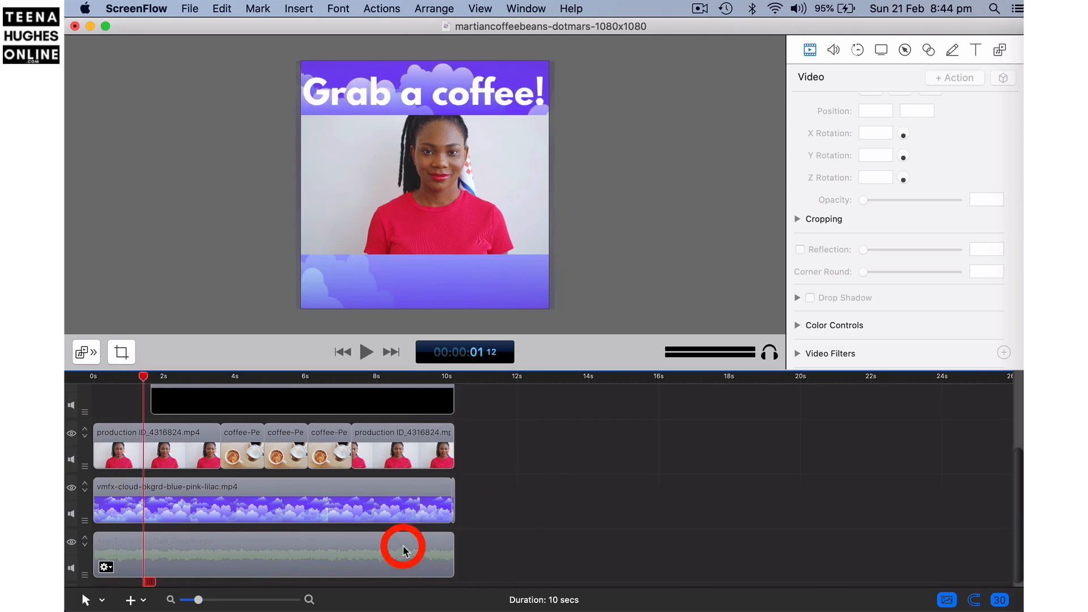
{"action": "left_click_drag", "start_coordinate": [144, 377], "coordinate": [94, 376]}
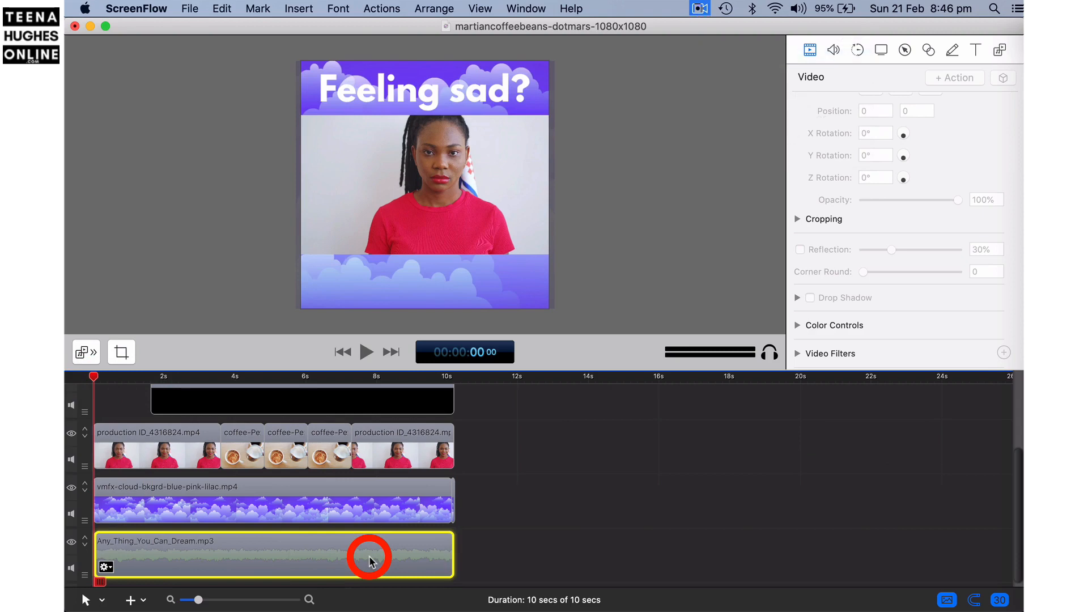
Unmute the background music in Audio properties and lower its volume to 15%
{"action": "left_click", "coordinate": [809, 50]}
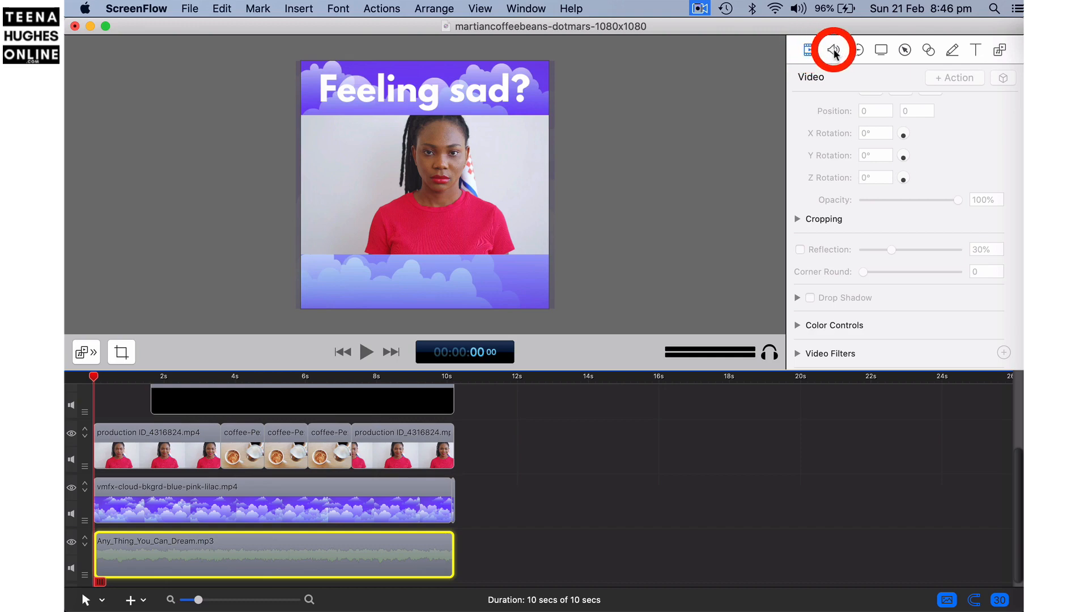
{"action": "left_click", "coordinate": [832, 51]}
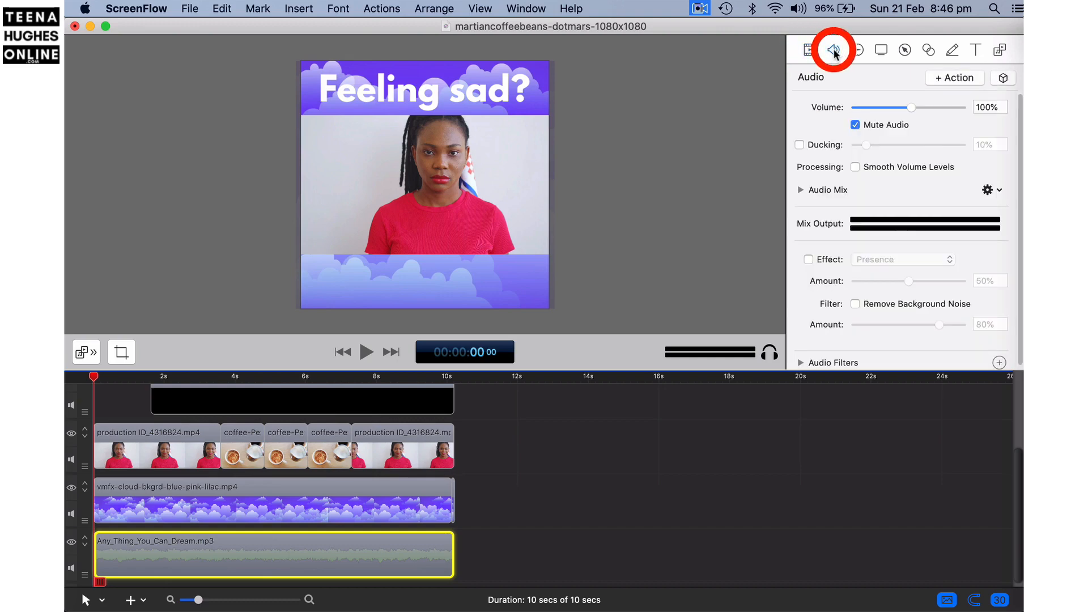
{"action": "mouse_move", "coordinate": [913, 109]}
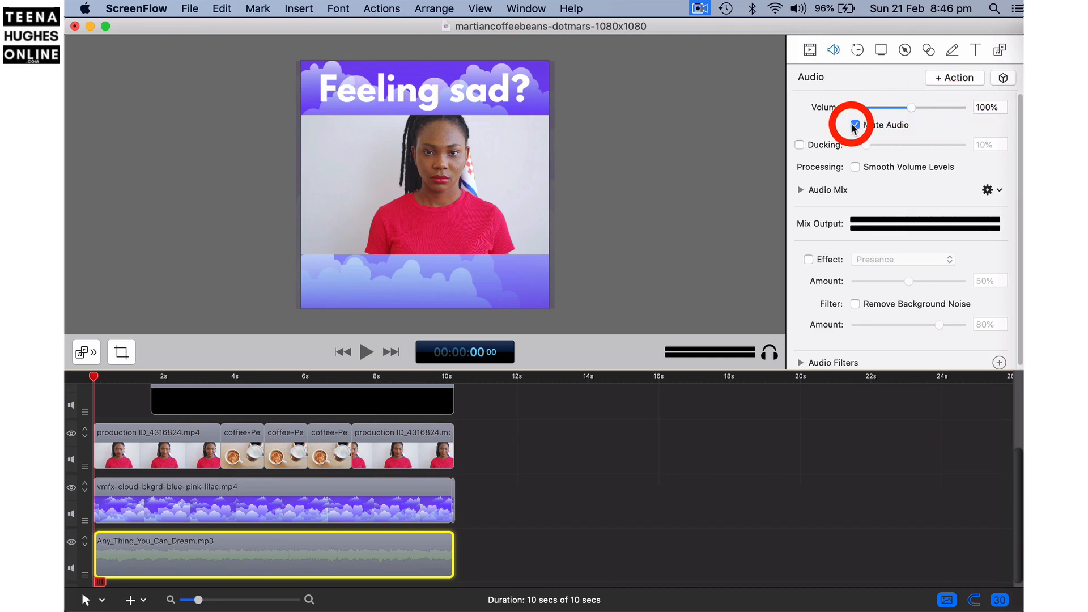
{"action": "left_click", "coordinate": [857, 124]}
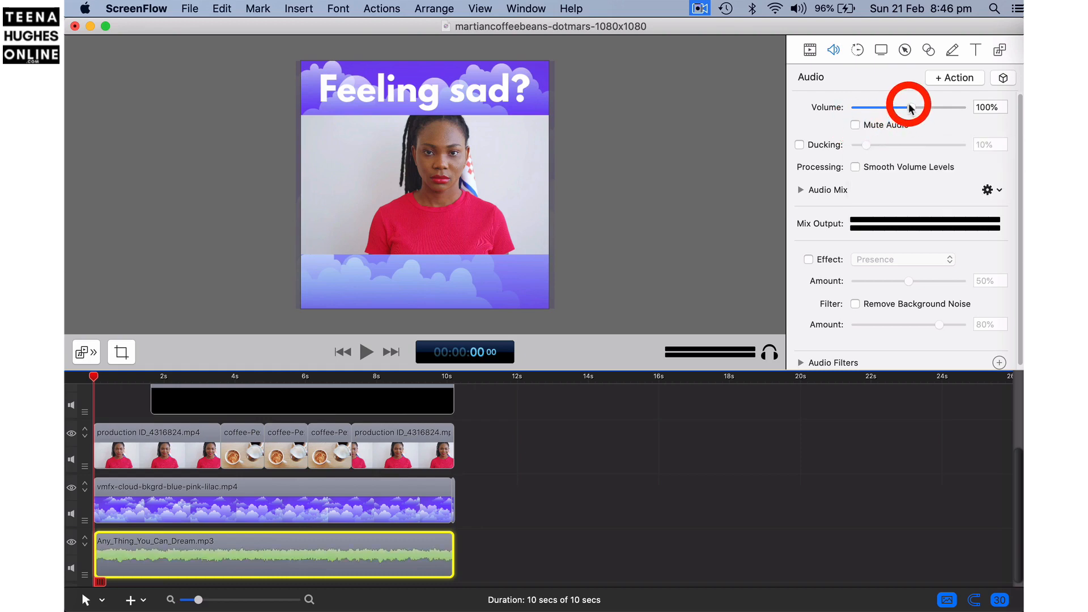
{"action": "mouse_move", "coordinate": [911, 108]}
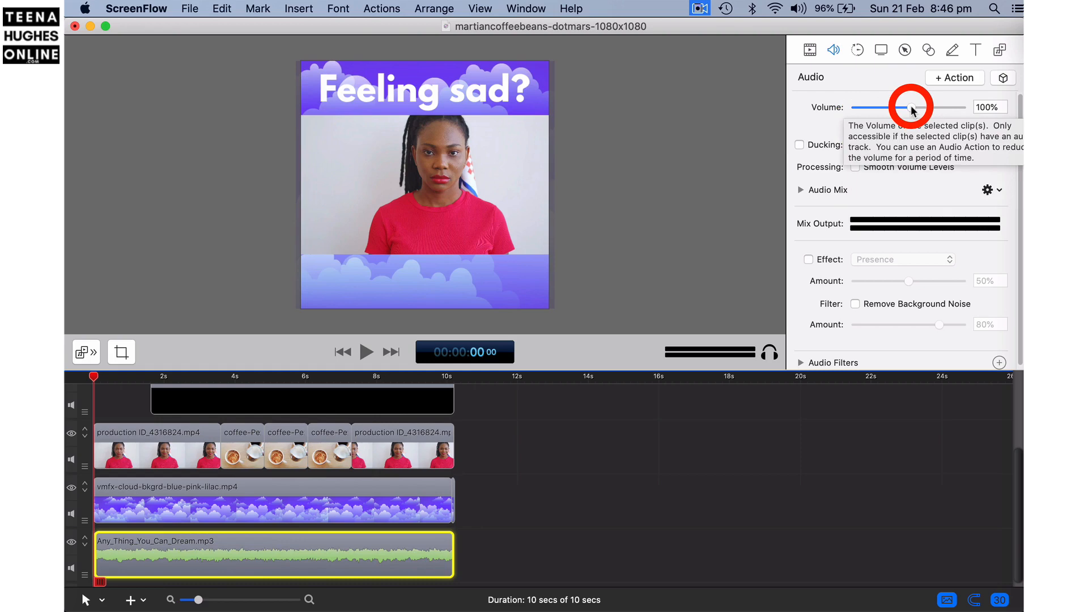
{"action": "left_click_drag", "start_coordinate": [912, 108], "coordinate": [899, 107]}
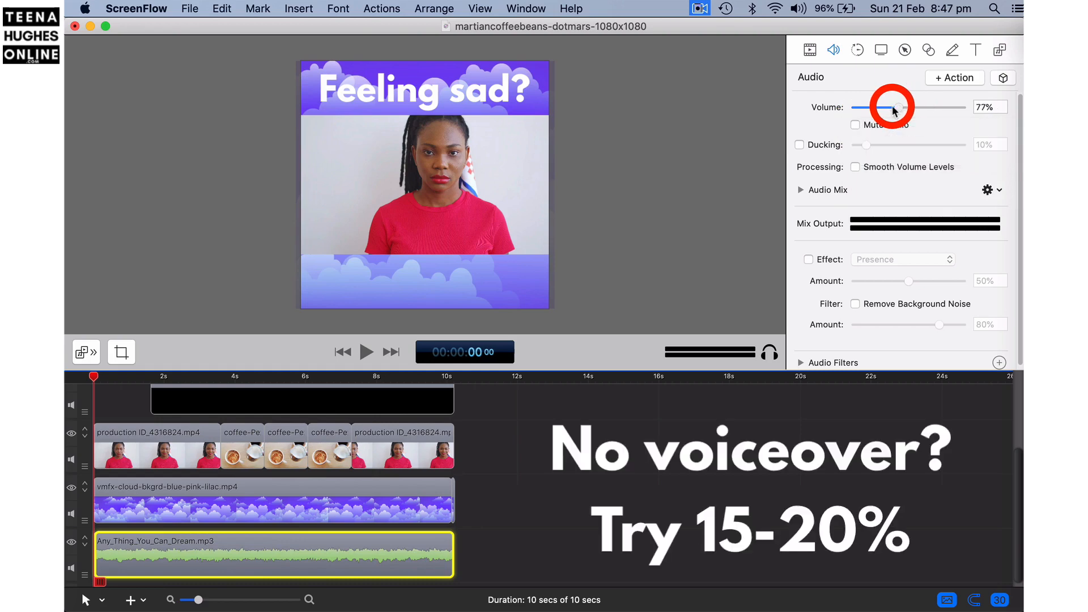
{"action": "left_click_drag", "start_coordinate": [900, 106], "coordinate": [865, 107]}
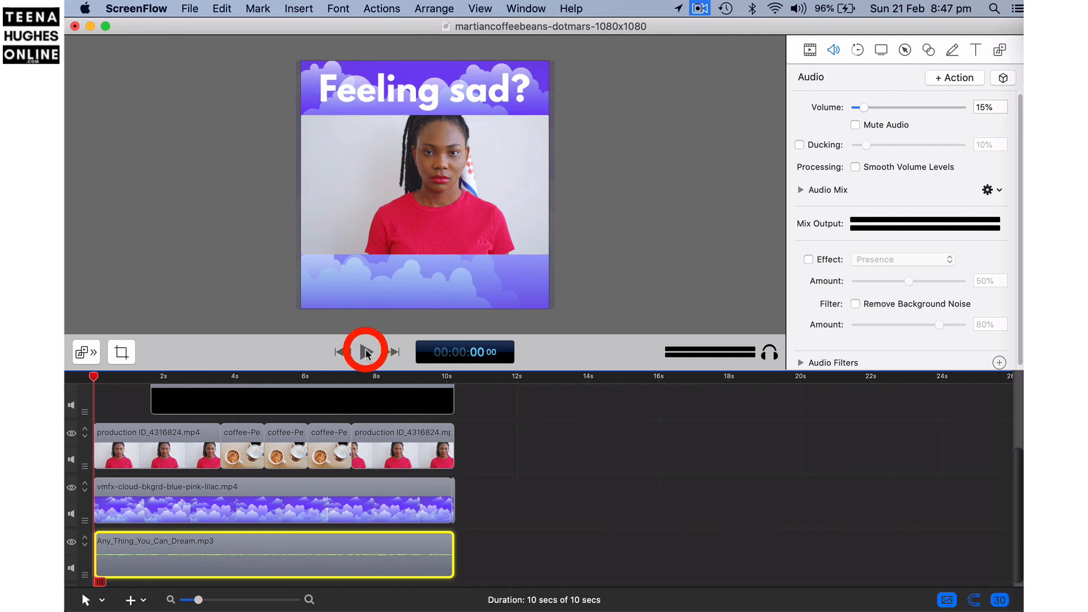
Preview the video, then raise the music volume to 34%
{"action": "left_click", "coordinate": [366, 352]}
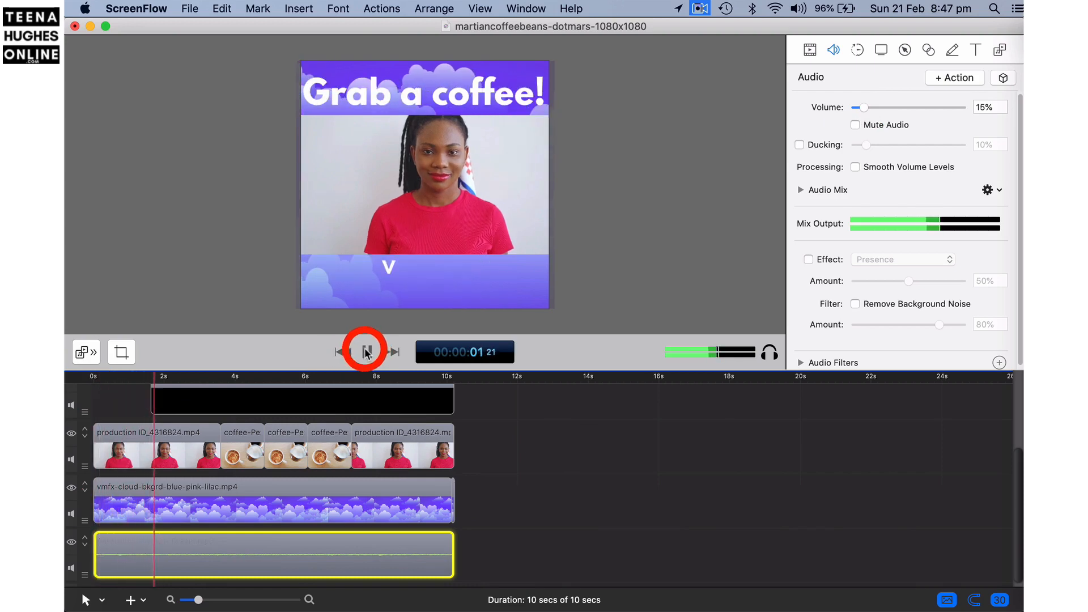
{"action": "left_click", "coordinate": [366, 351]}
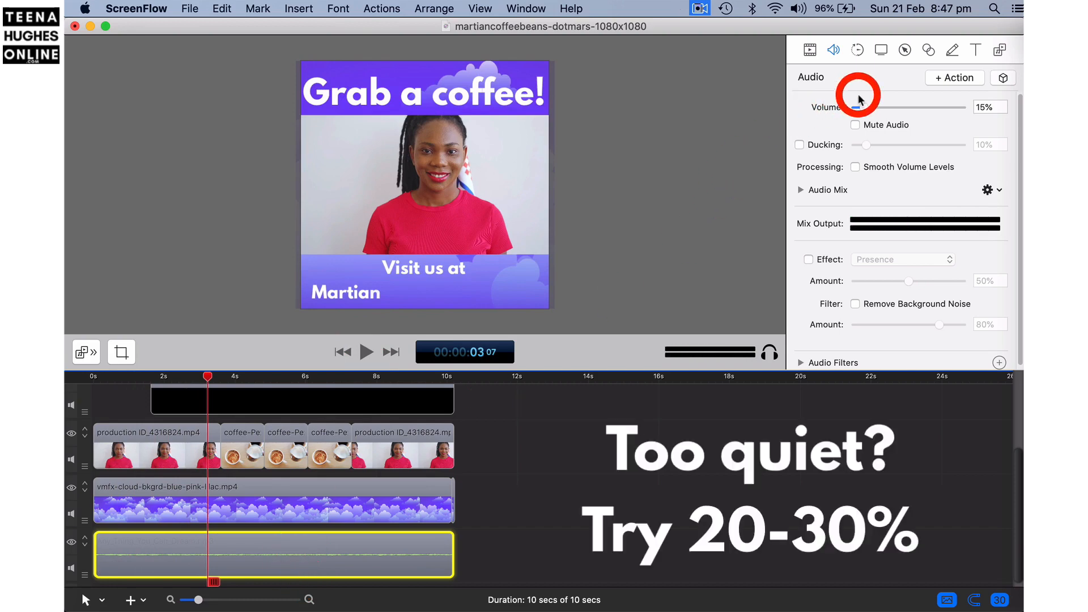
{"action": "left_click_drag", "start_coordinate": [858, 107], "coordinate": [877, 107]}
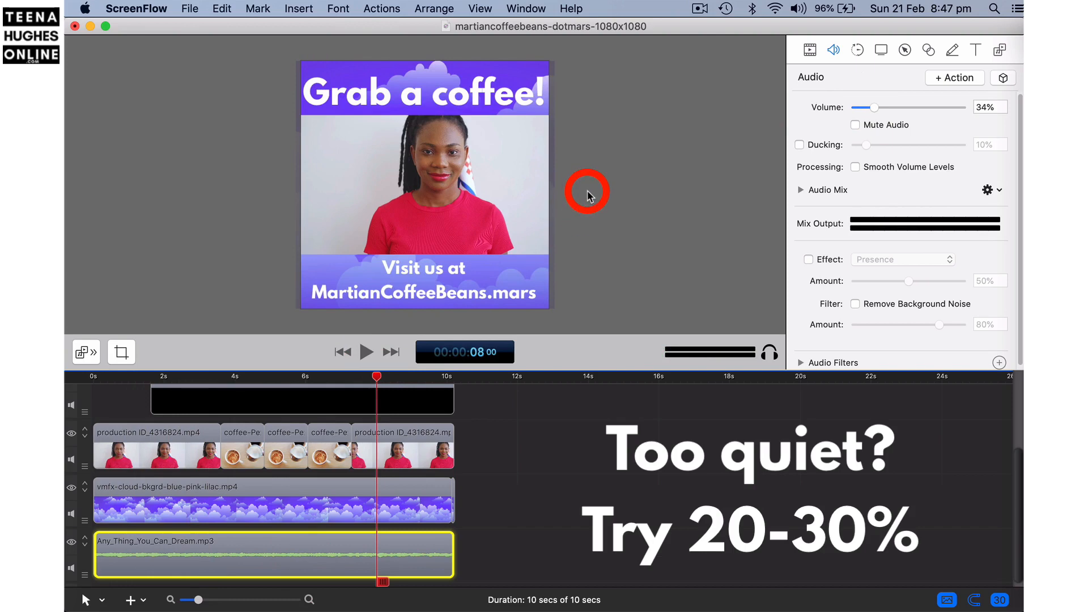
{"action": "mouse_move", "coordinate": [547, 425]}
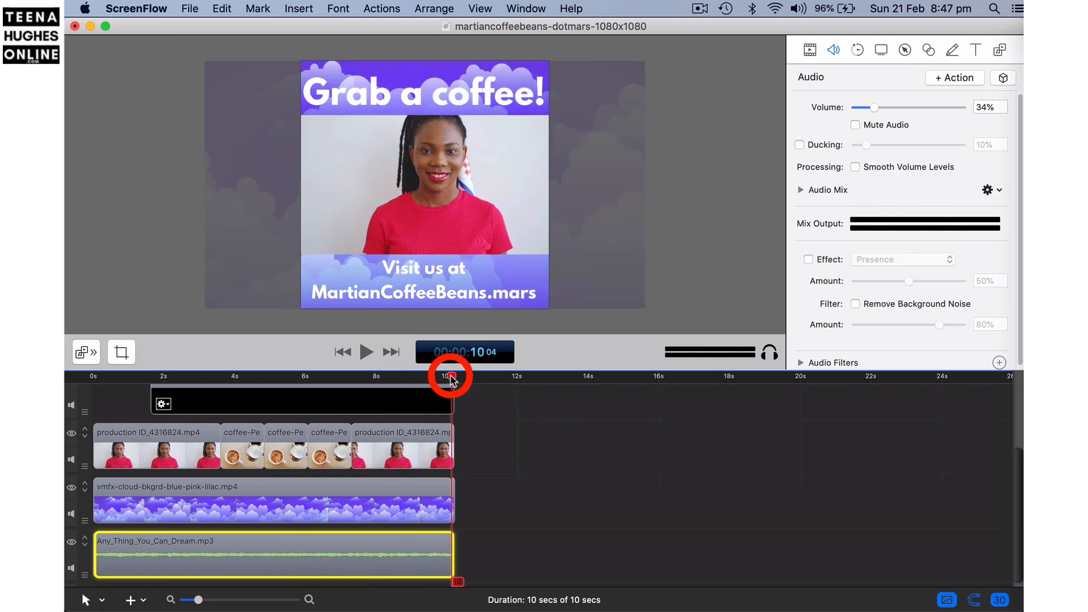
Add a volume action to the music starting at about 6 seconds
{"action": "left_click", "coordinate": [350, 375]}
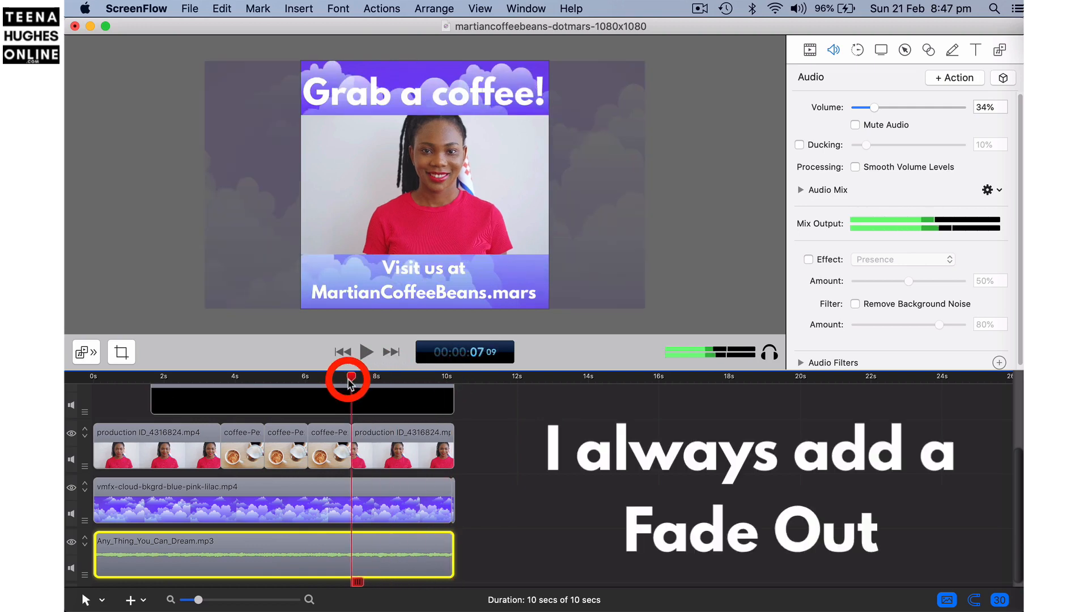
{"action": "left_click_drag", "start_coordinate": [348, 379], "coordinate": [305, 379]}
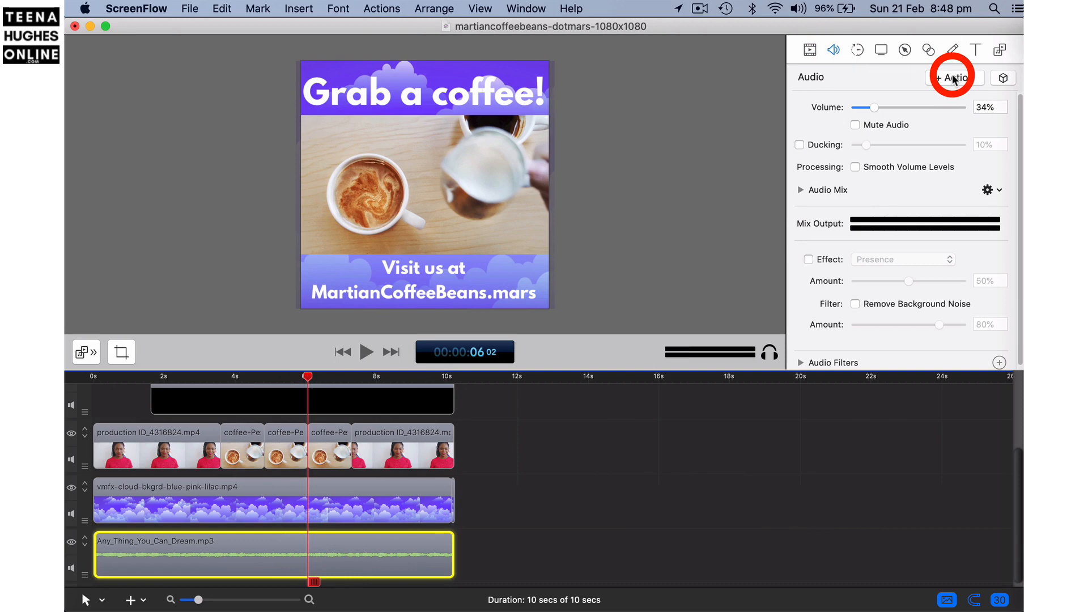
{"action": "left_click", "coordinate": [955, 77]}
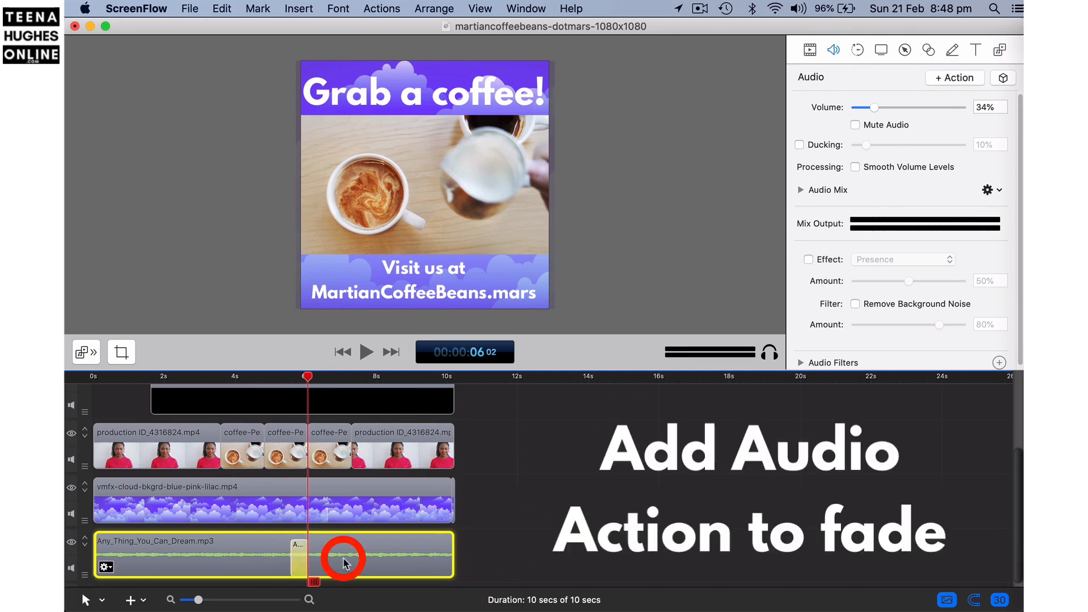
{"action": "left_click_drag", "start_coordinate": [344, 562], "coordinate": [317, 559]}
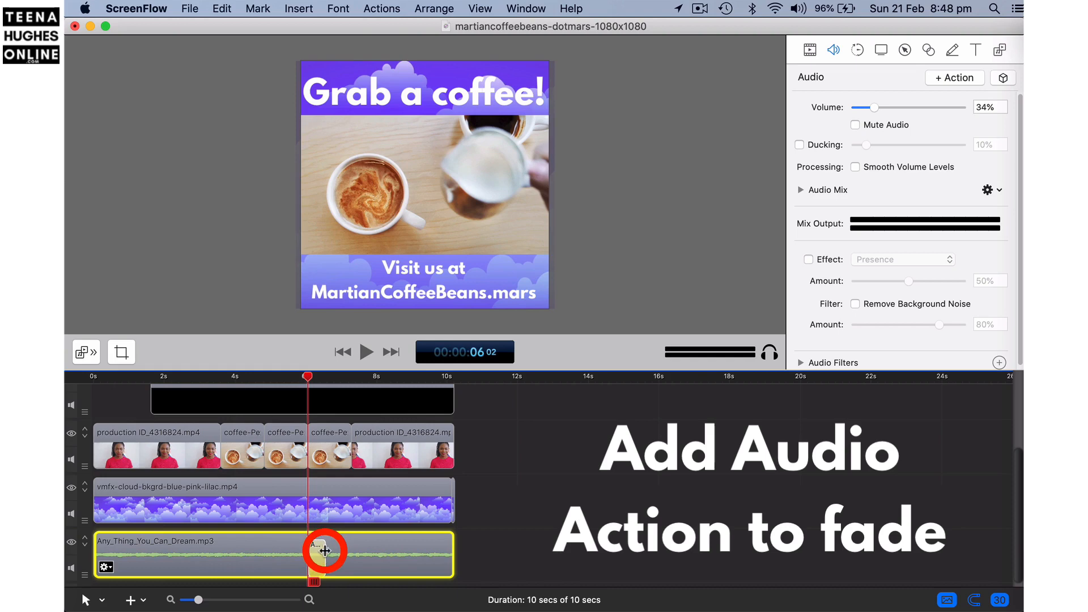
Stretch the audio action to the music's end and lower its volume to 11% for the fade-out
{"action": "left_click_drag", "start_coordinate": [320, 550], "coordinate": [353, 554]}
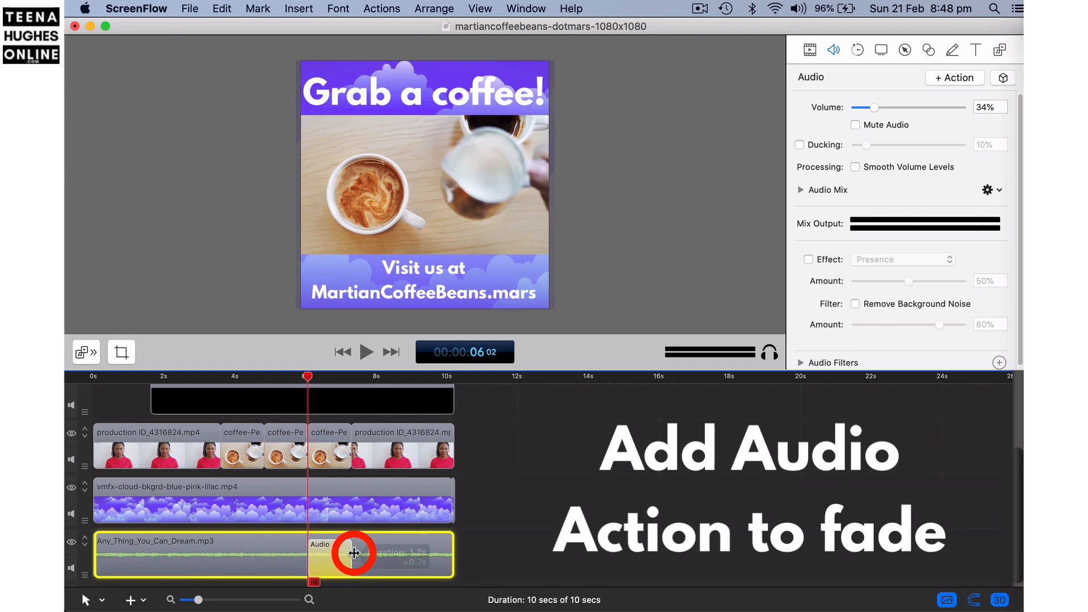
{"action": "left_click_drag", "start_coordinate": [353, 555], "coordinate": [450, 558]}
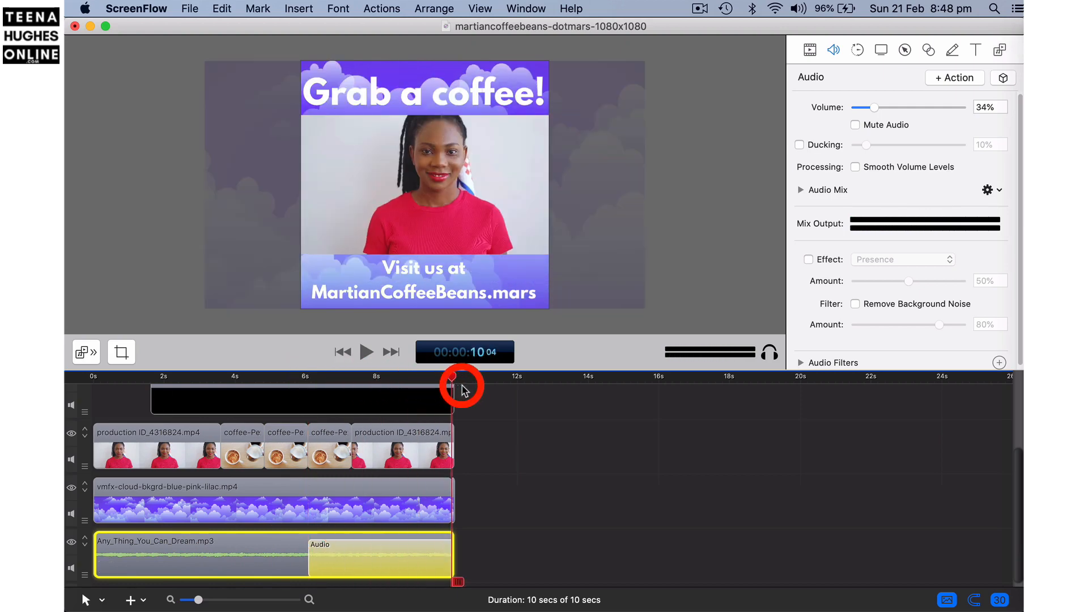
{"action": "mouse_move", "coordinate": [646, 291]}
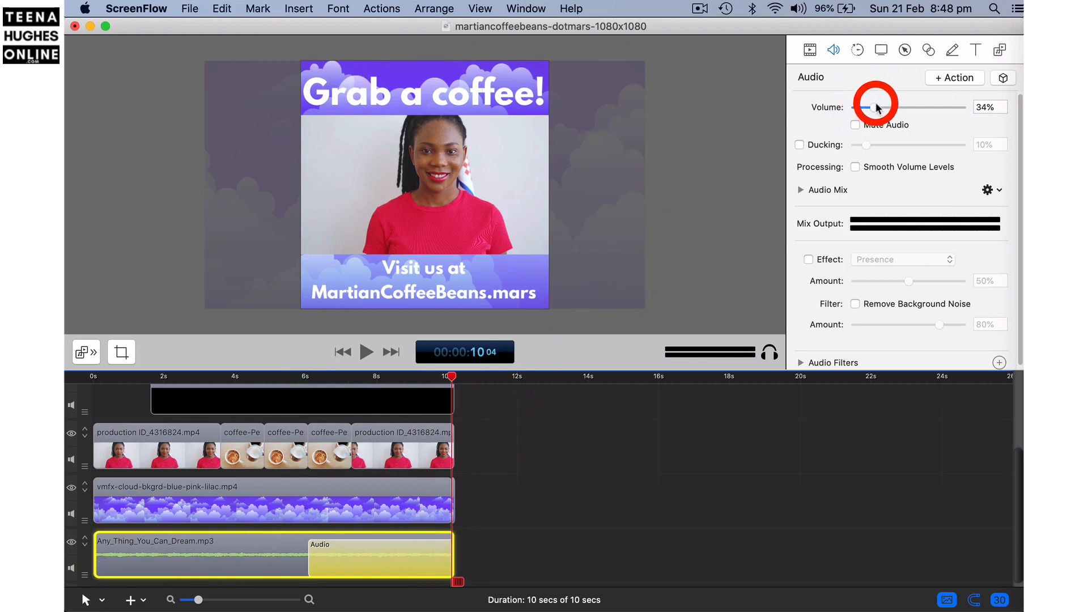
{"action": "left_click_drag", "start_coordinate": [867, 107], "coordinate": [860, 106]}
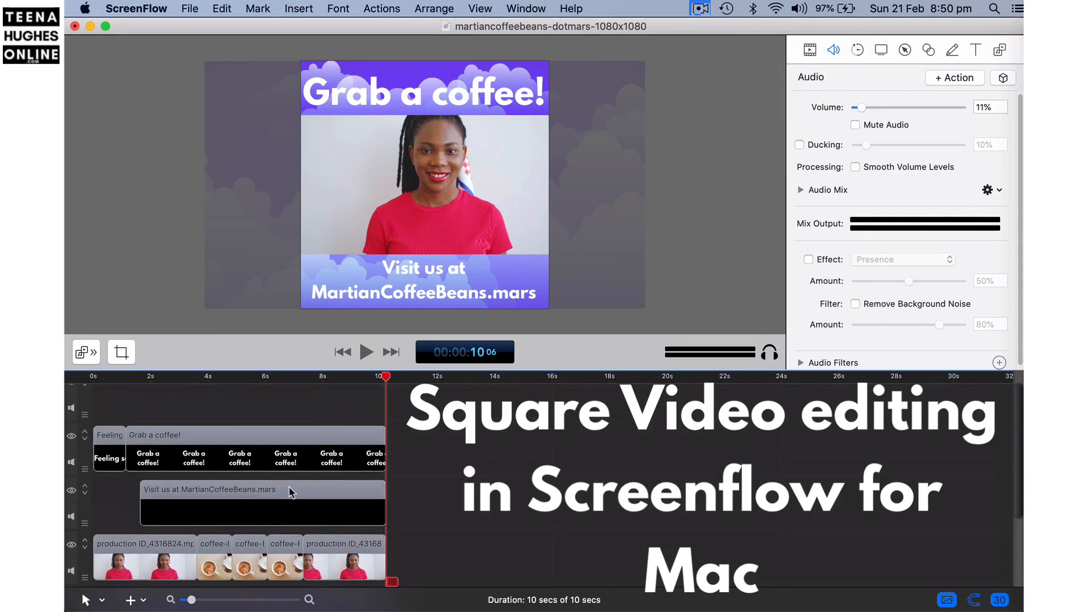
{"action": "mouse_move", "coordinate": [283, 480]}
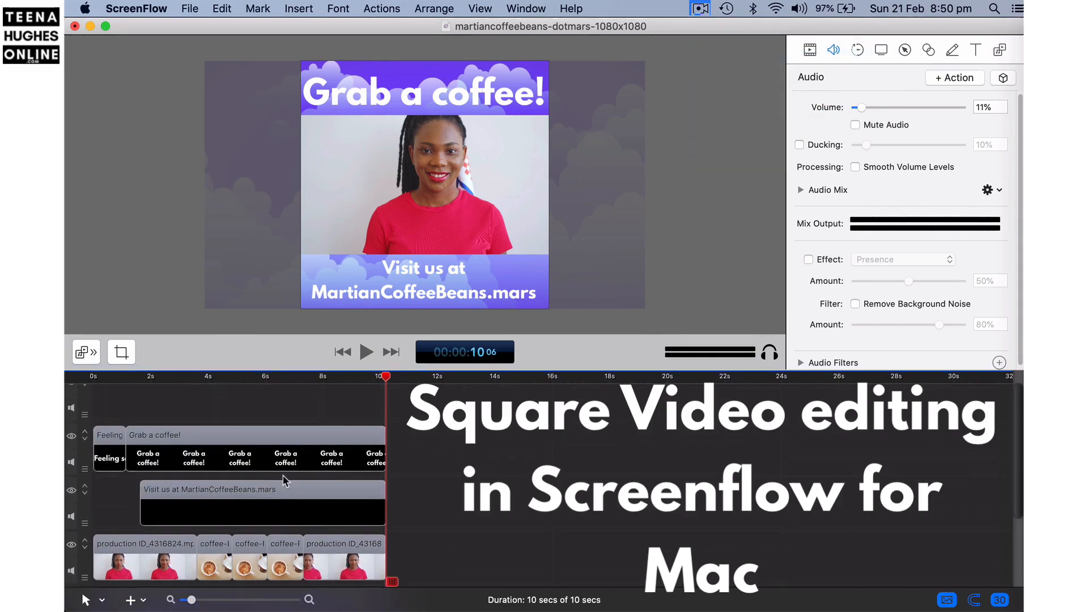